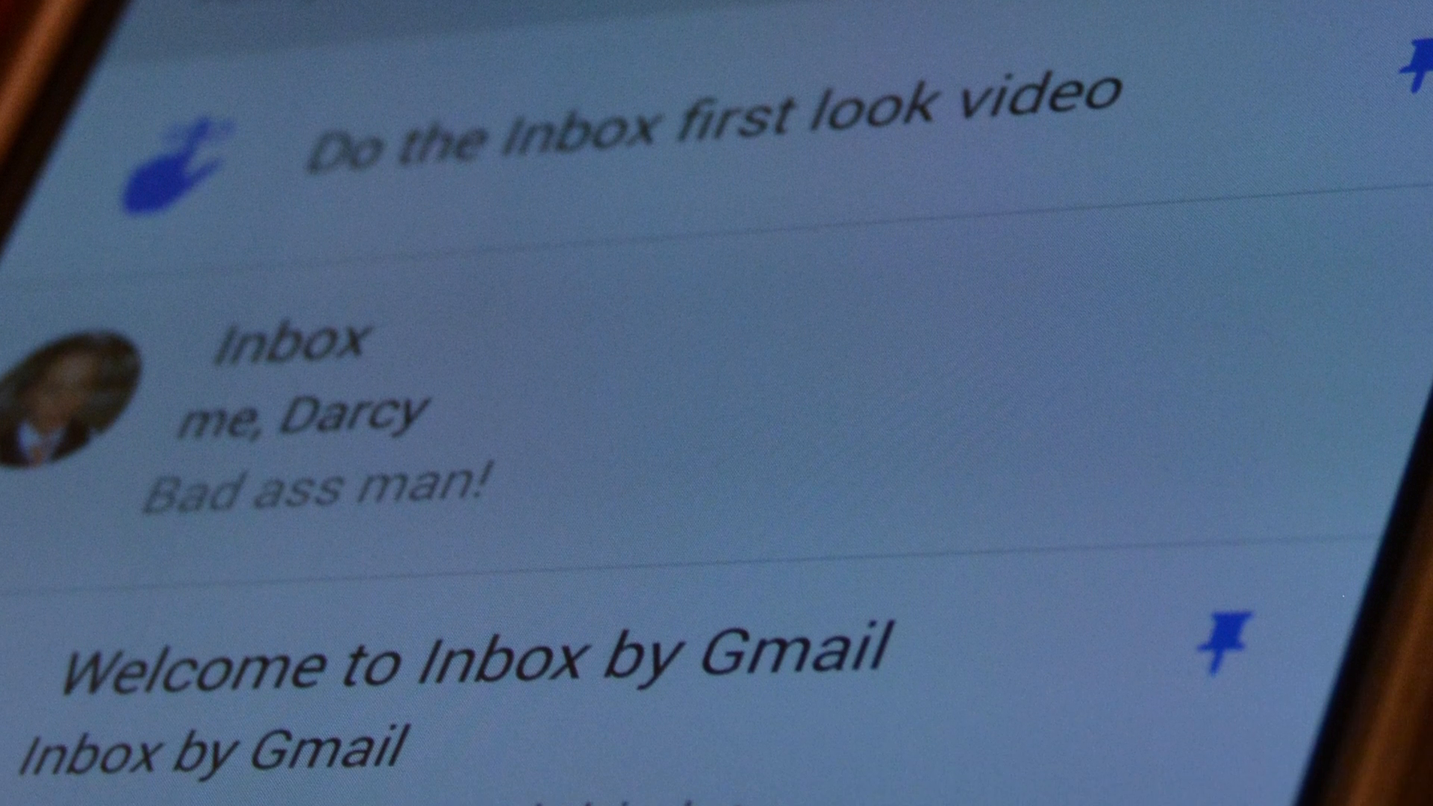
Scroll through the welcome email and close it
scroll(down, 3)
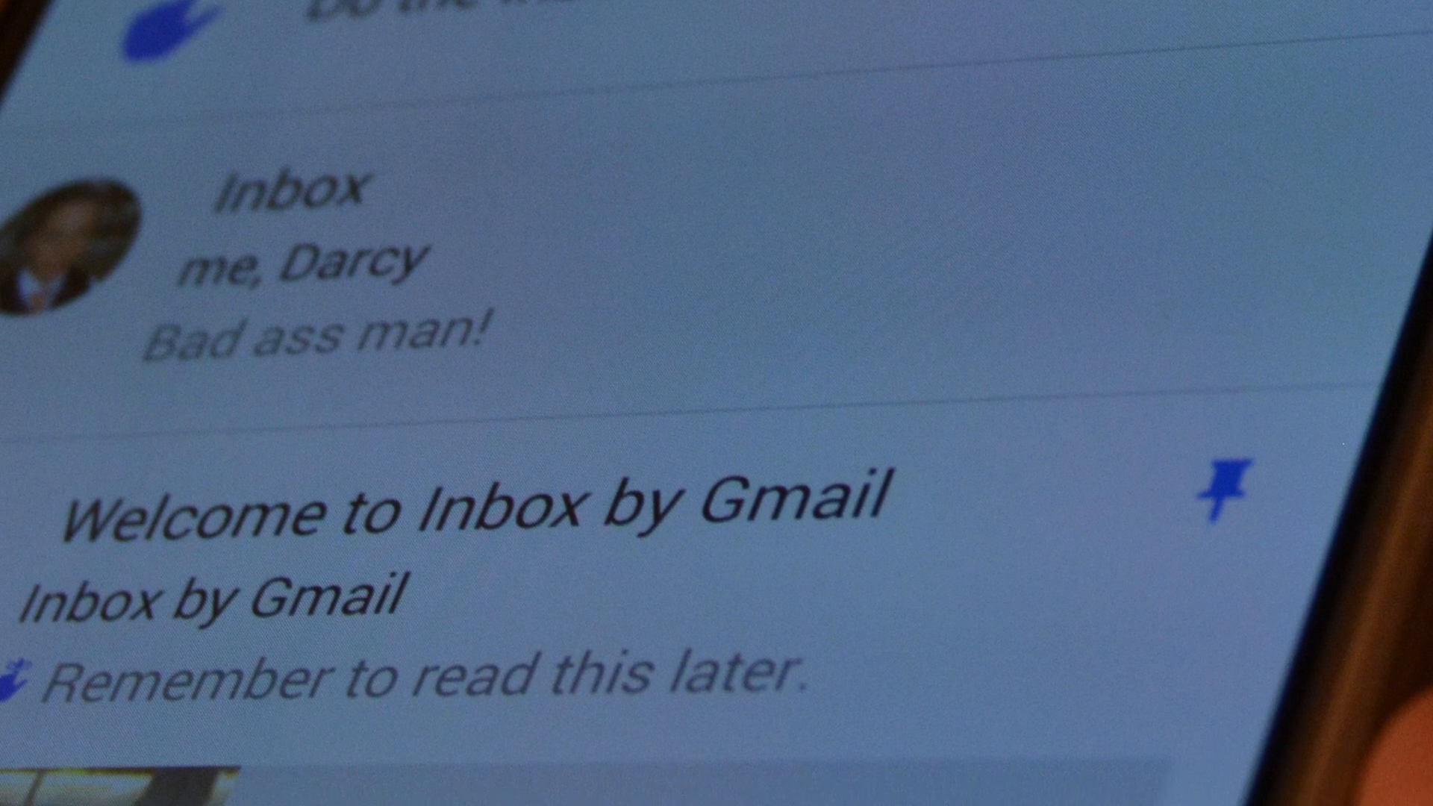
scroll(down, 3)
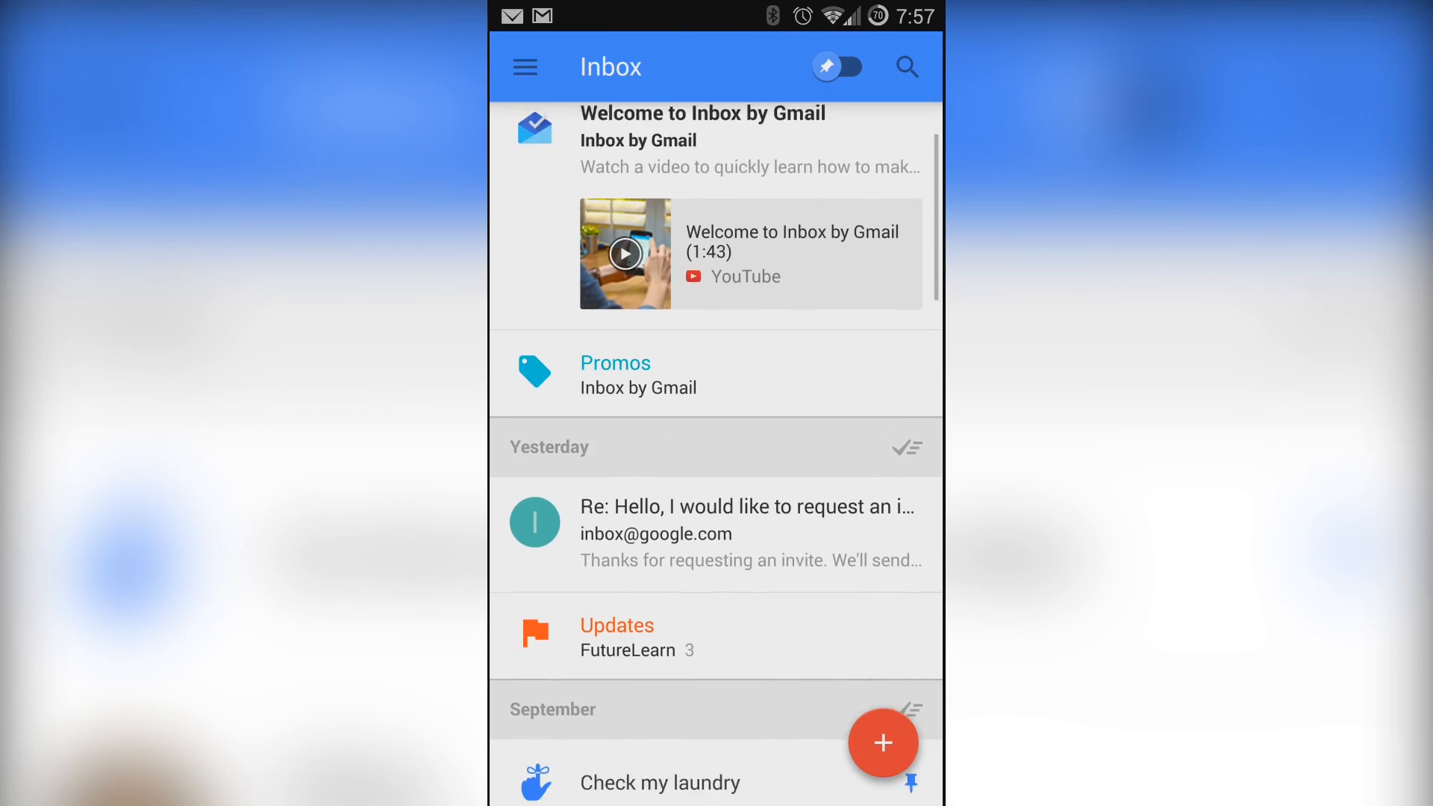
scroll(down, 3)
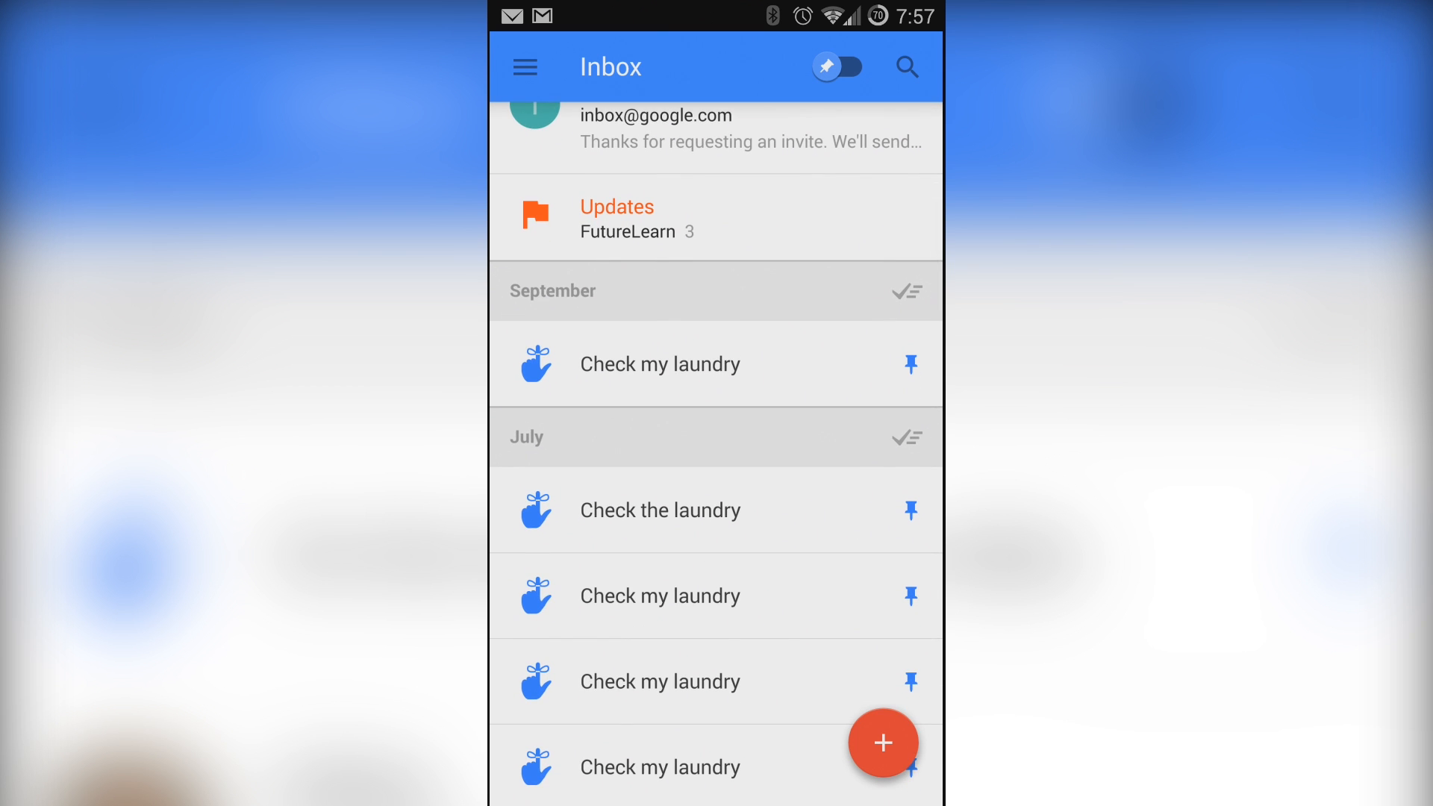
scroll(down, 3)
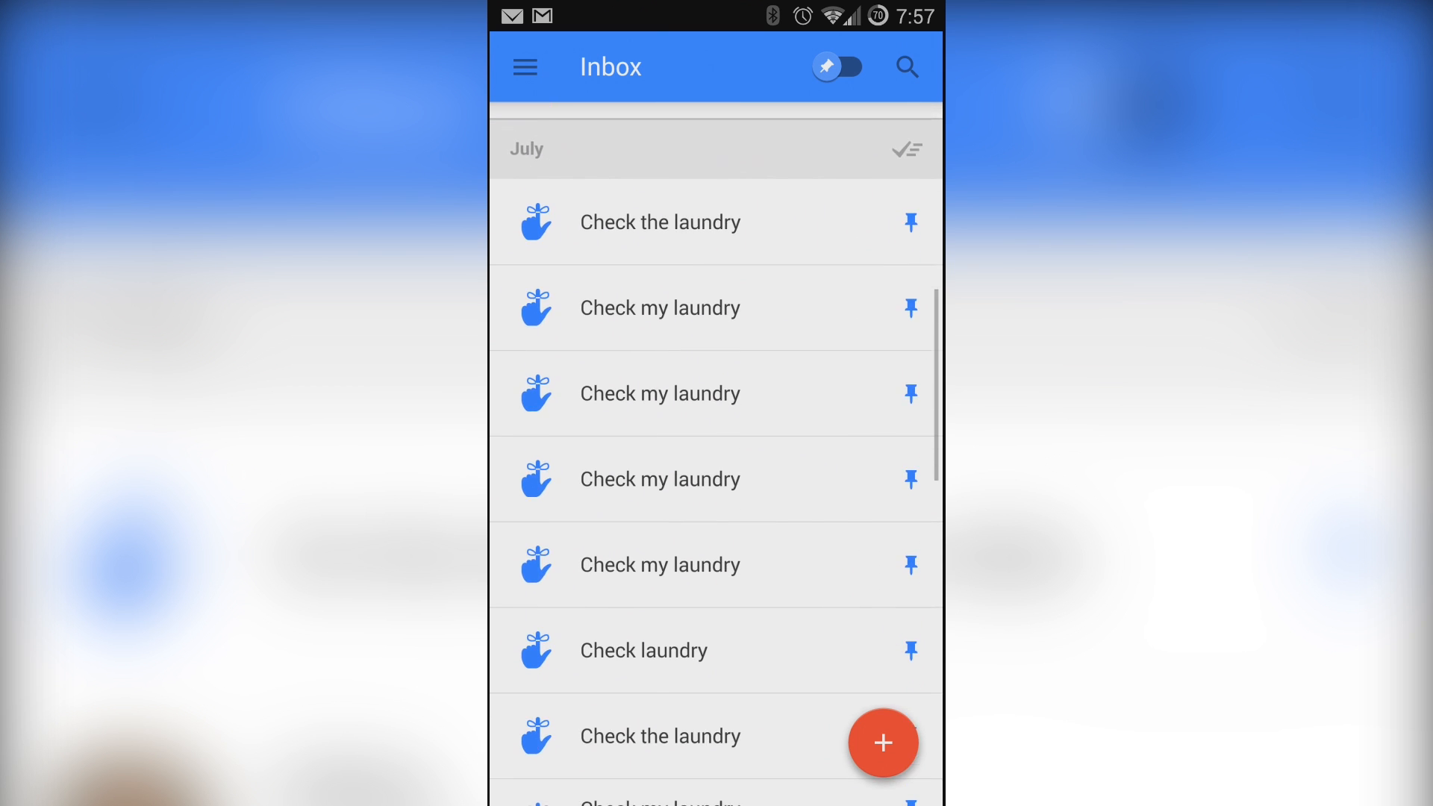
scroll(down, 3)
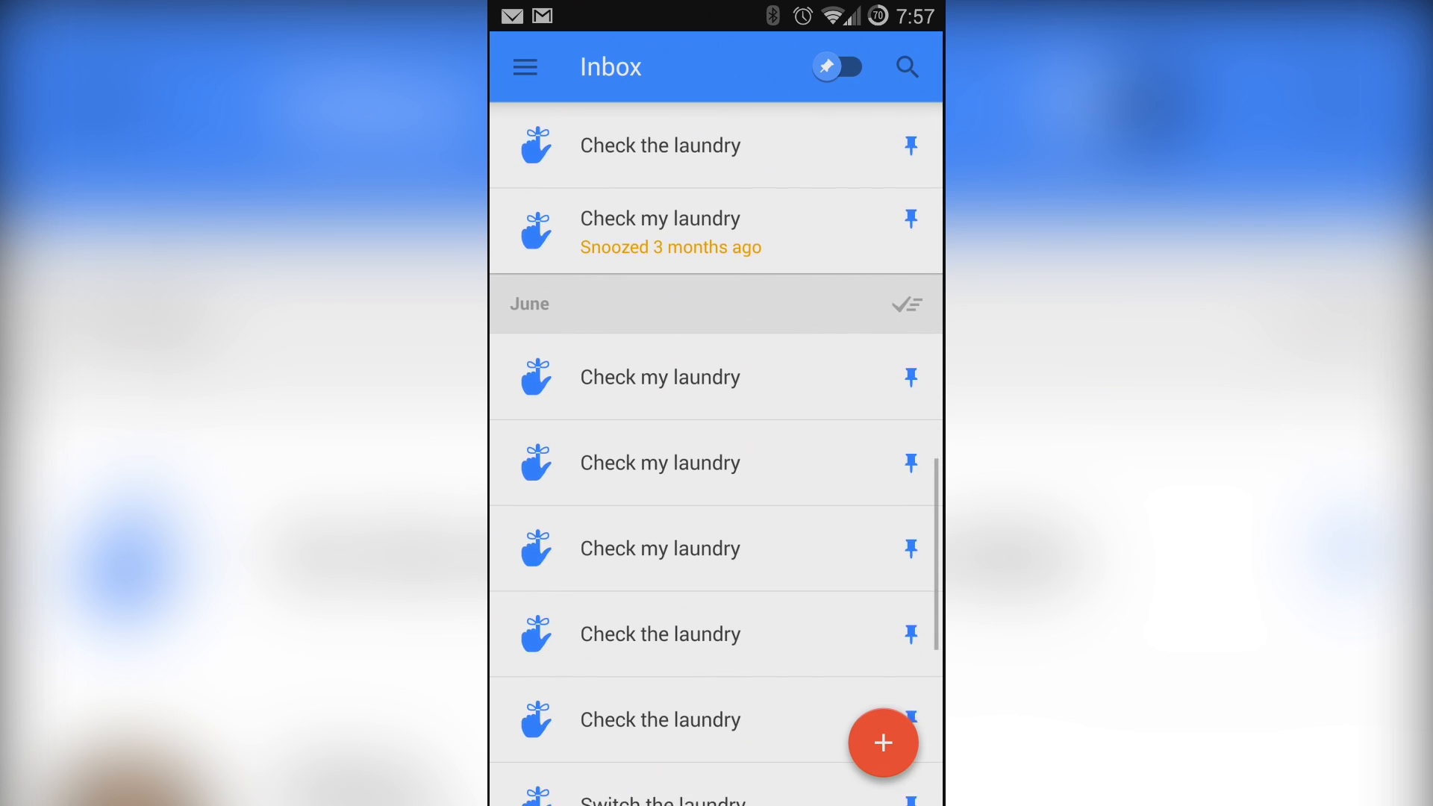
click(659, 144)
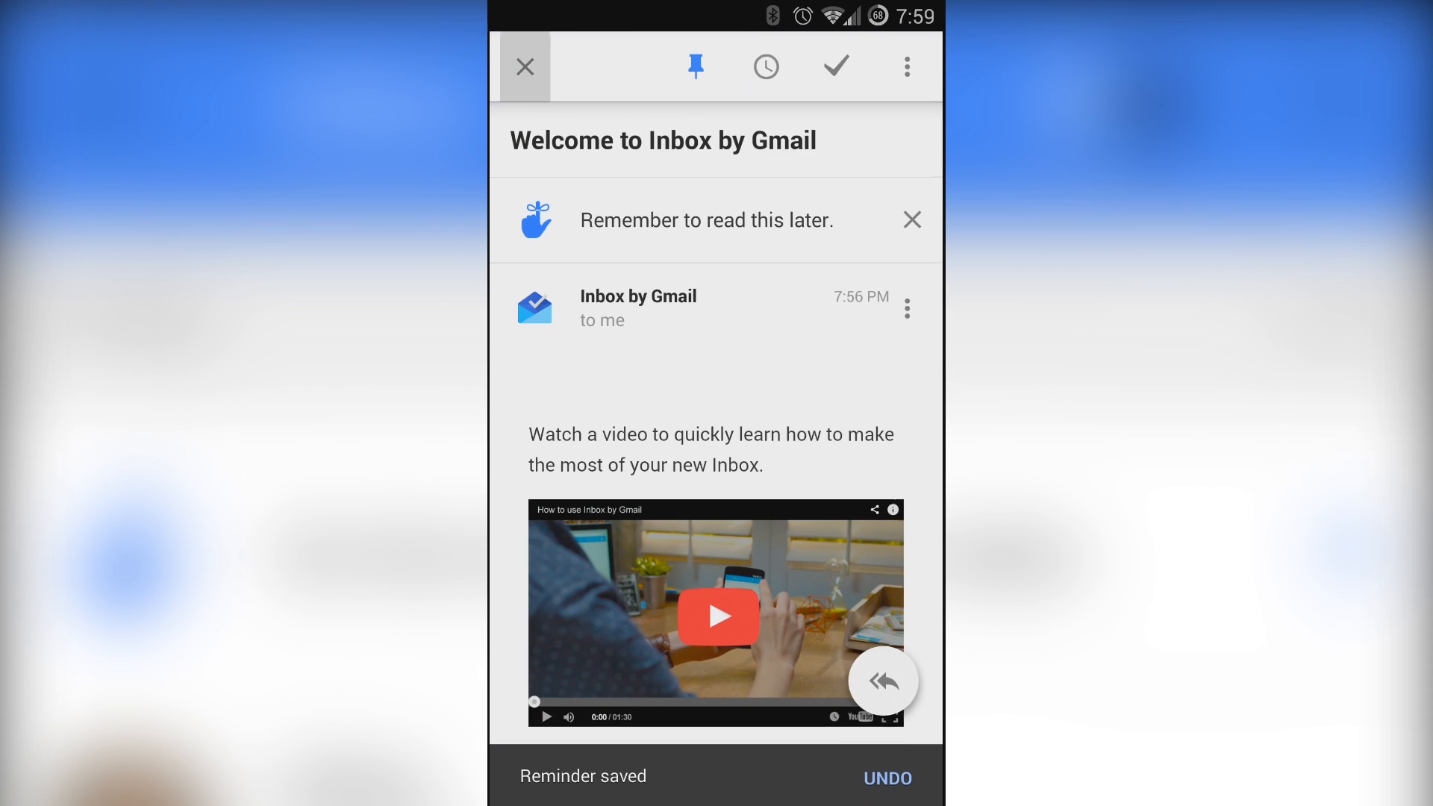
click(525, 66)
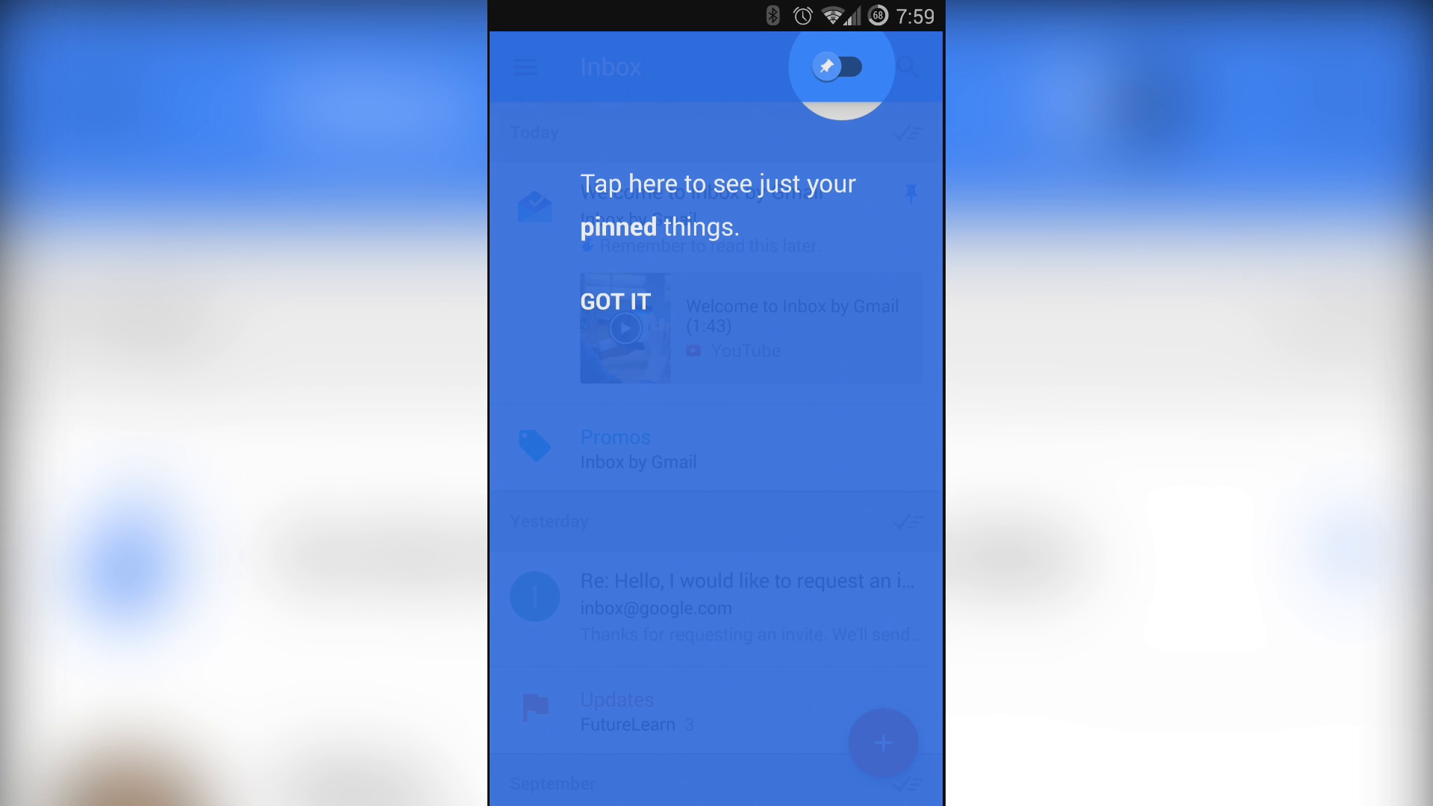
Dismiss the pinned-items tip, show only pinned items, then show all items again
click(615, 301)
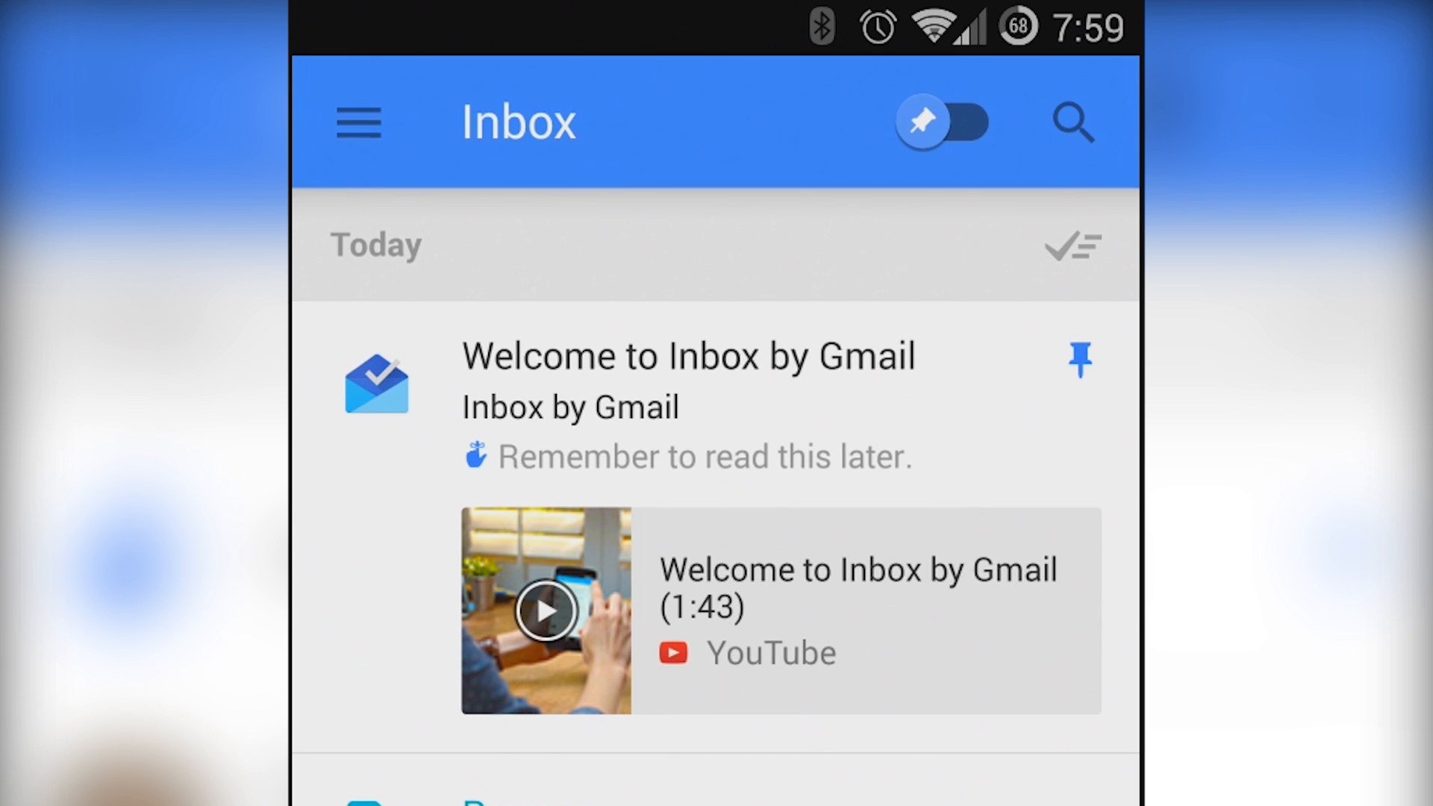
click(942, 122)
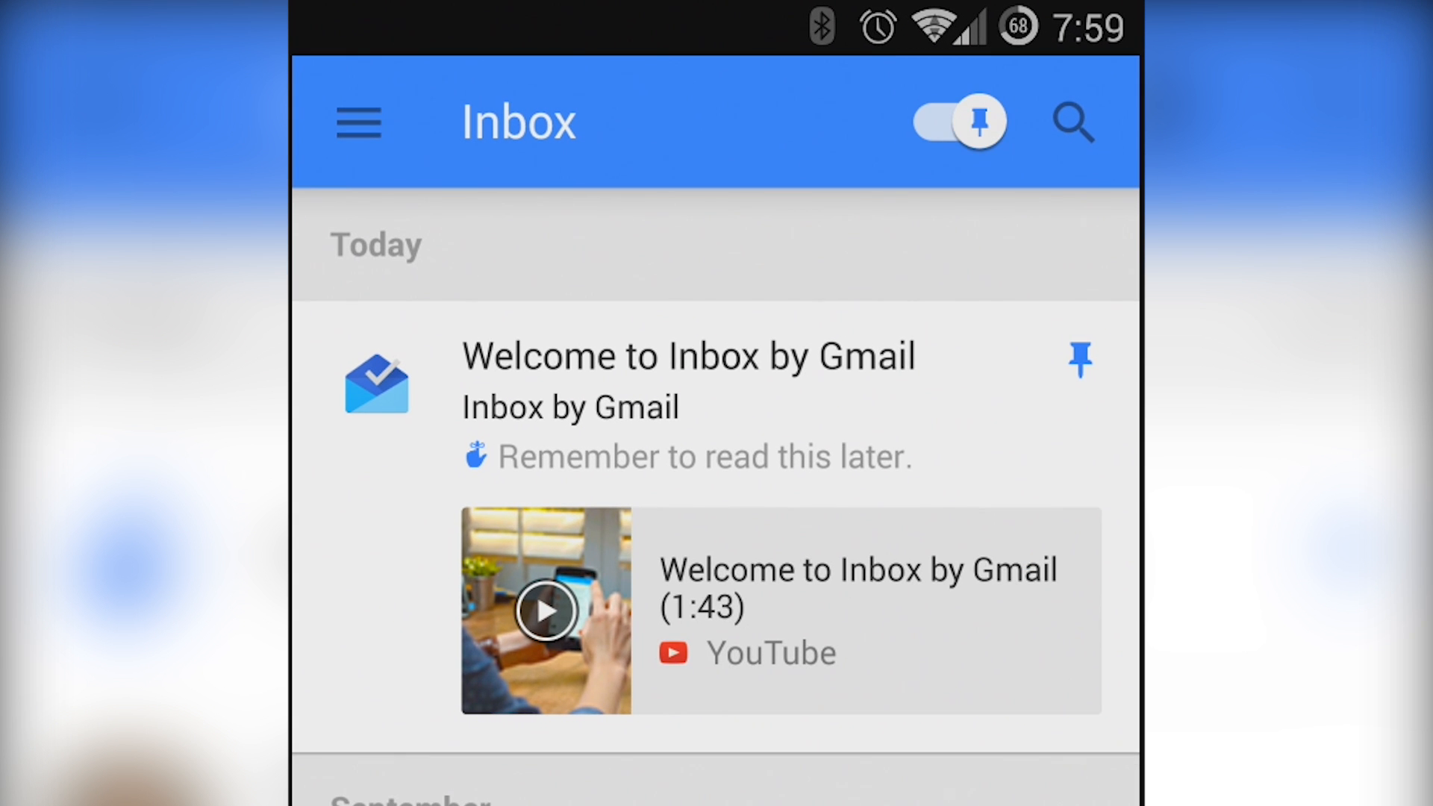
click(957, 121)
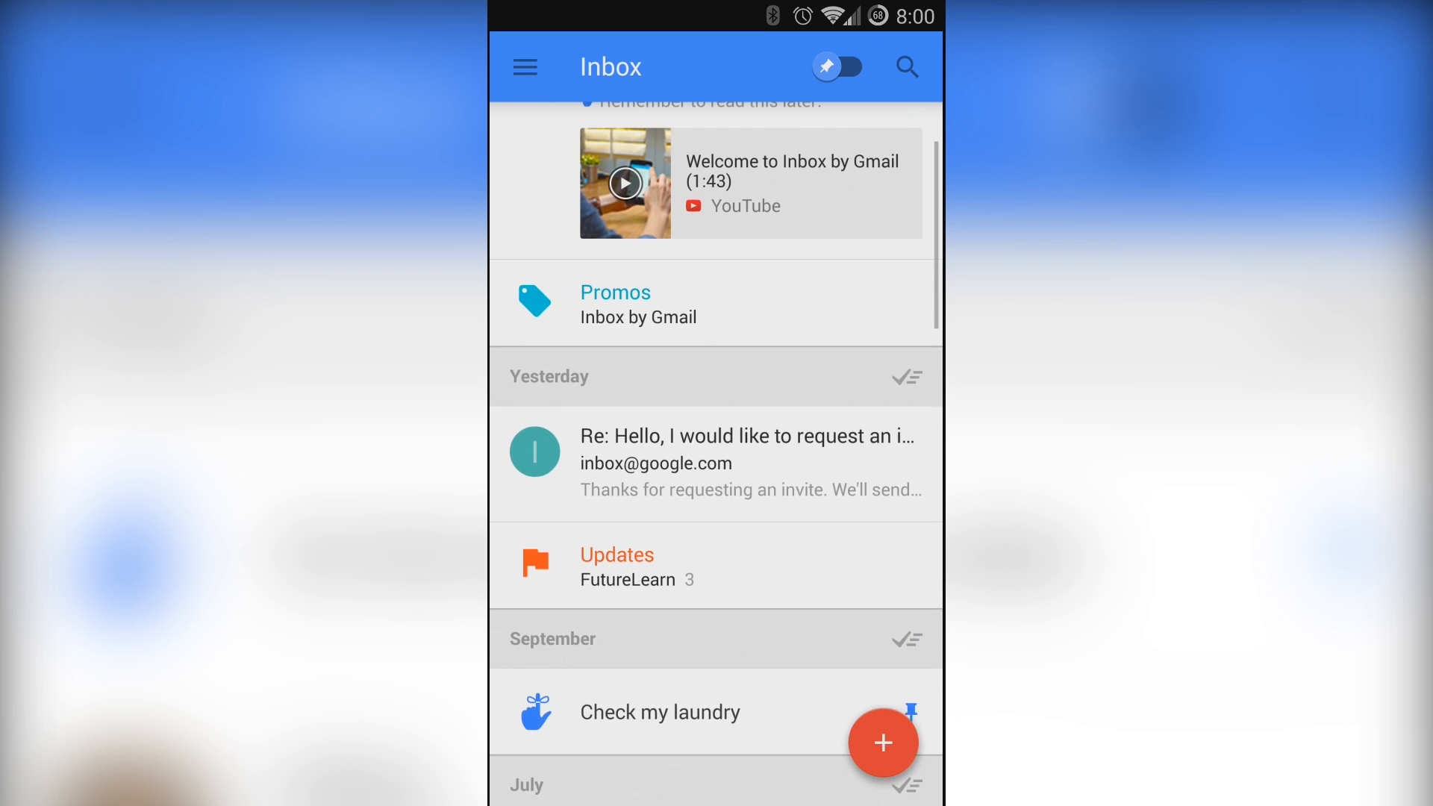
Open the navigation drawer listing Snoozed, Done, Reminders and more
click(615, 305)
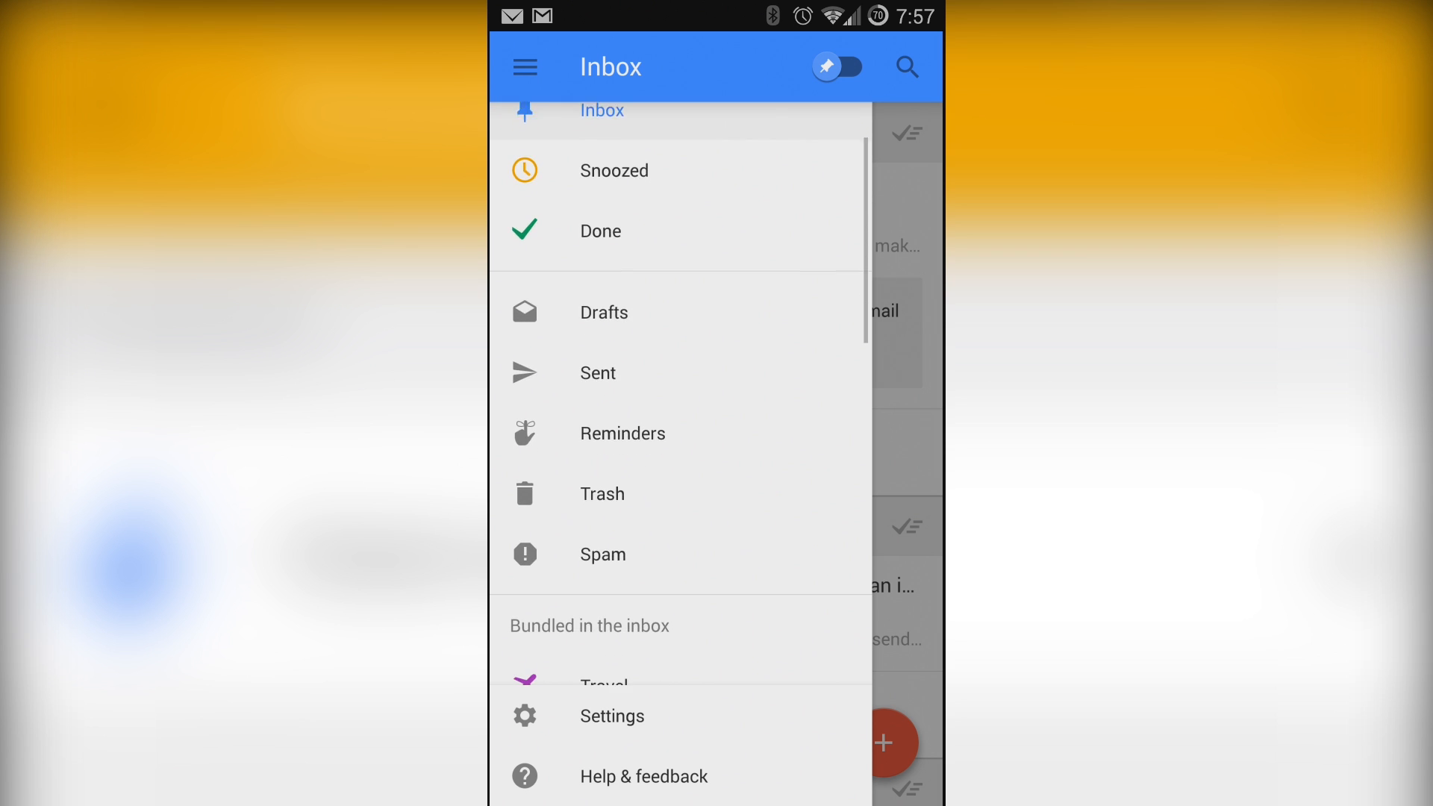
Scroll the navigation menu past the bundles and unbundled labels to Settings
scroll(down, 3)
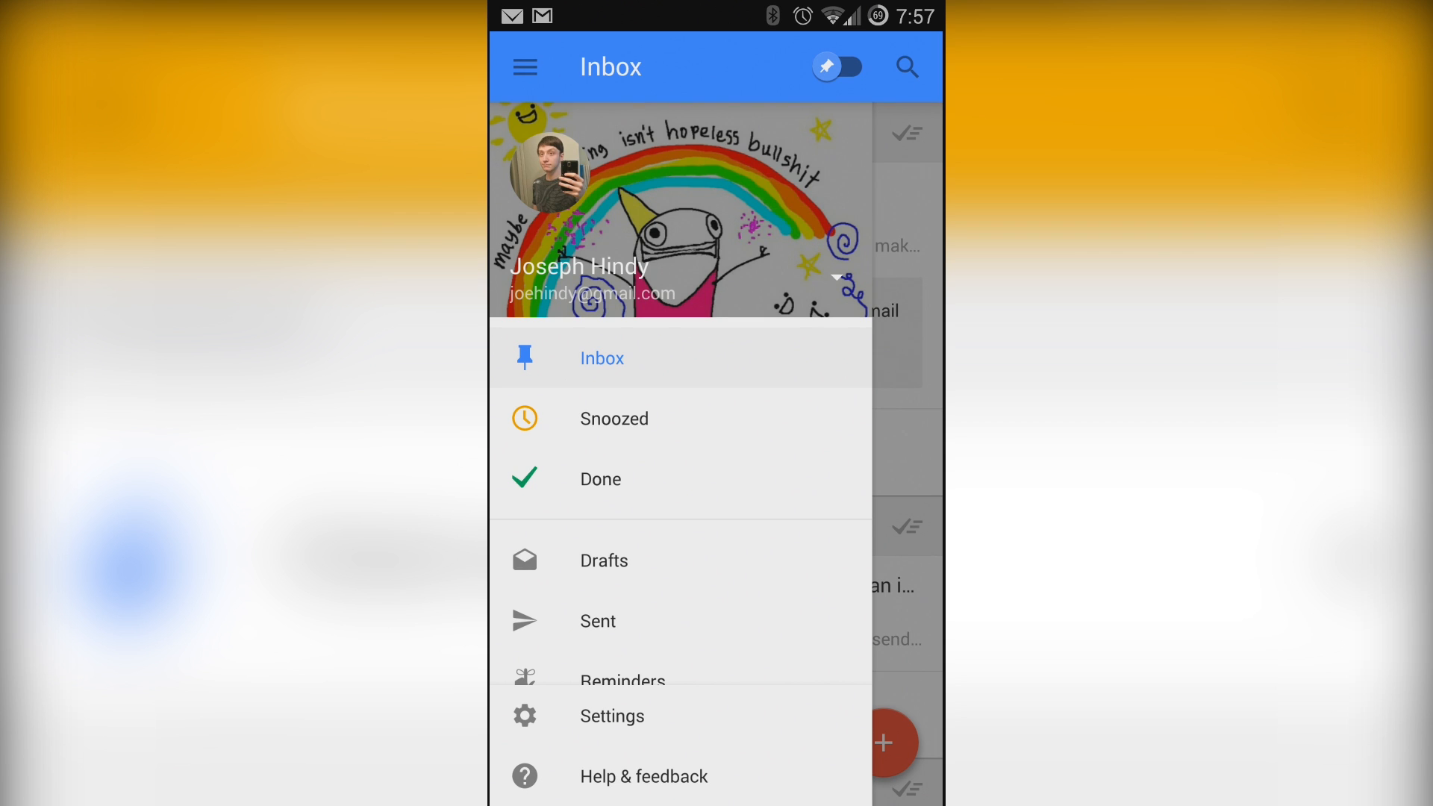
scroll(down, 3)
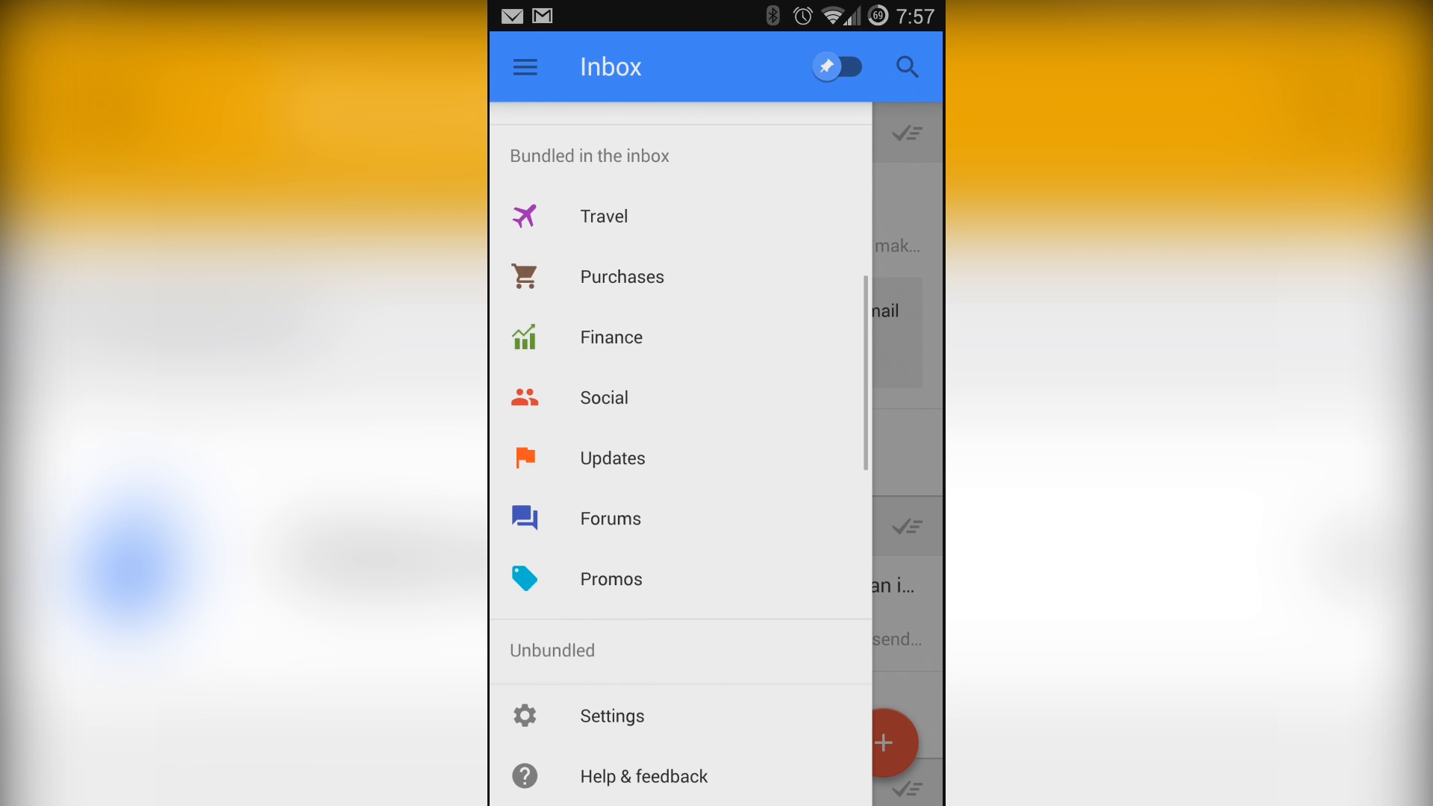
scroll(down, 3)
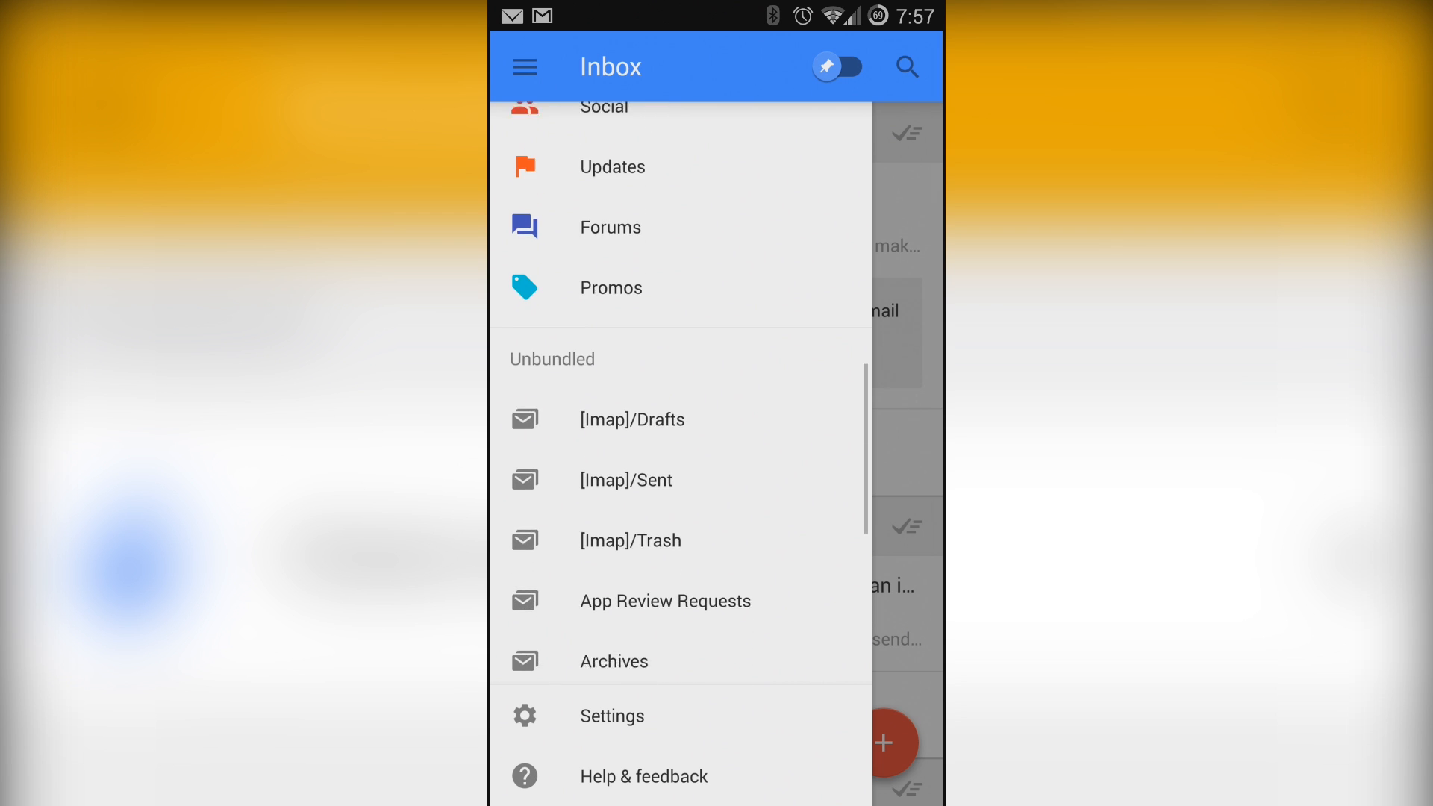
scroll(down, 3)
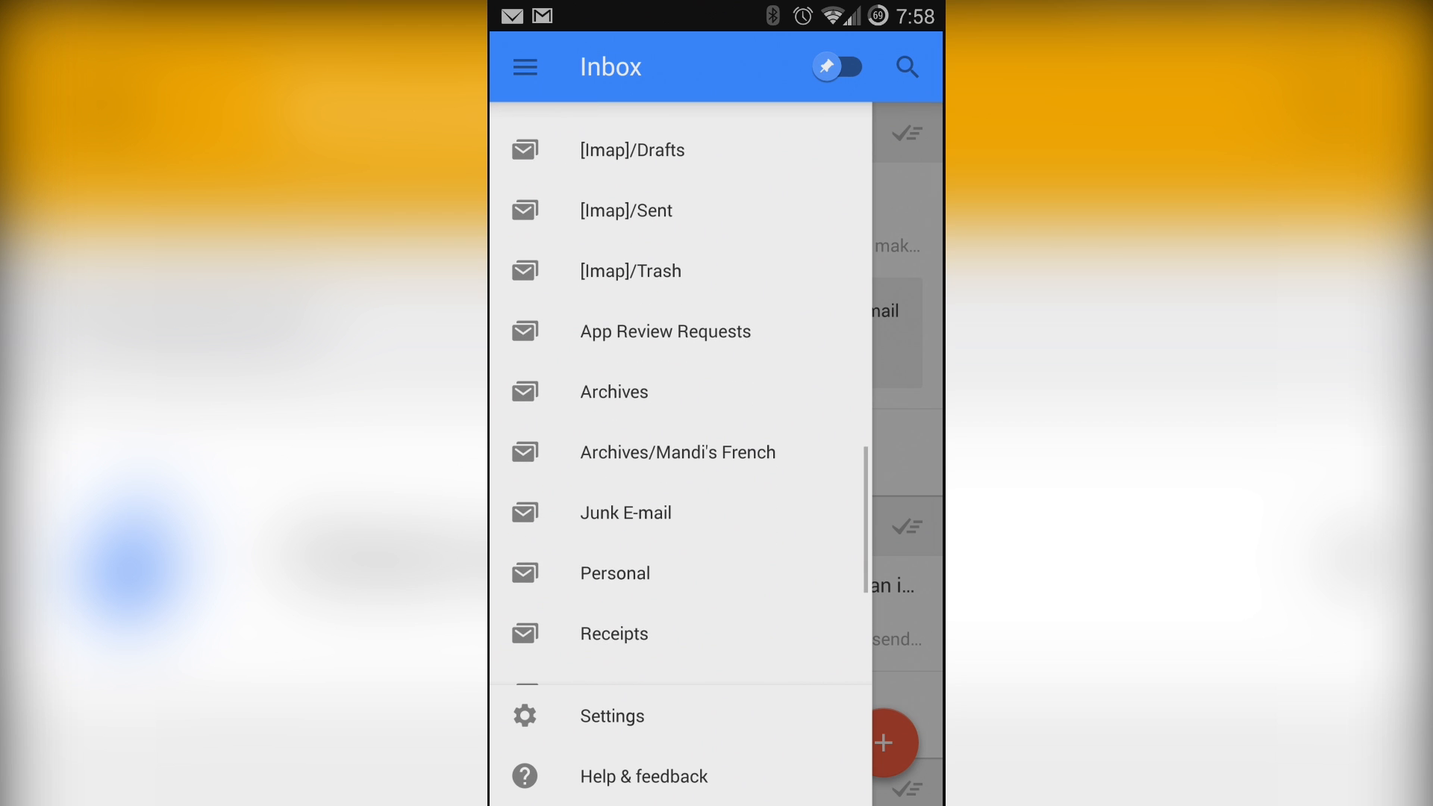
scroll(down, 3)
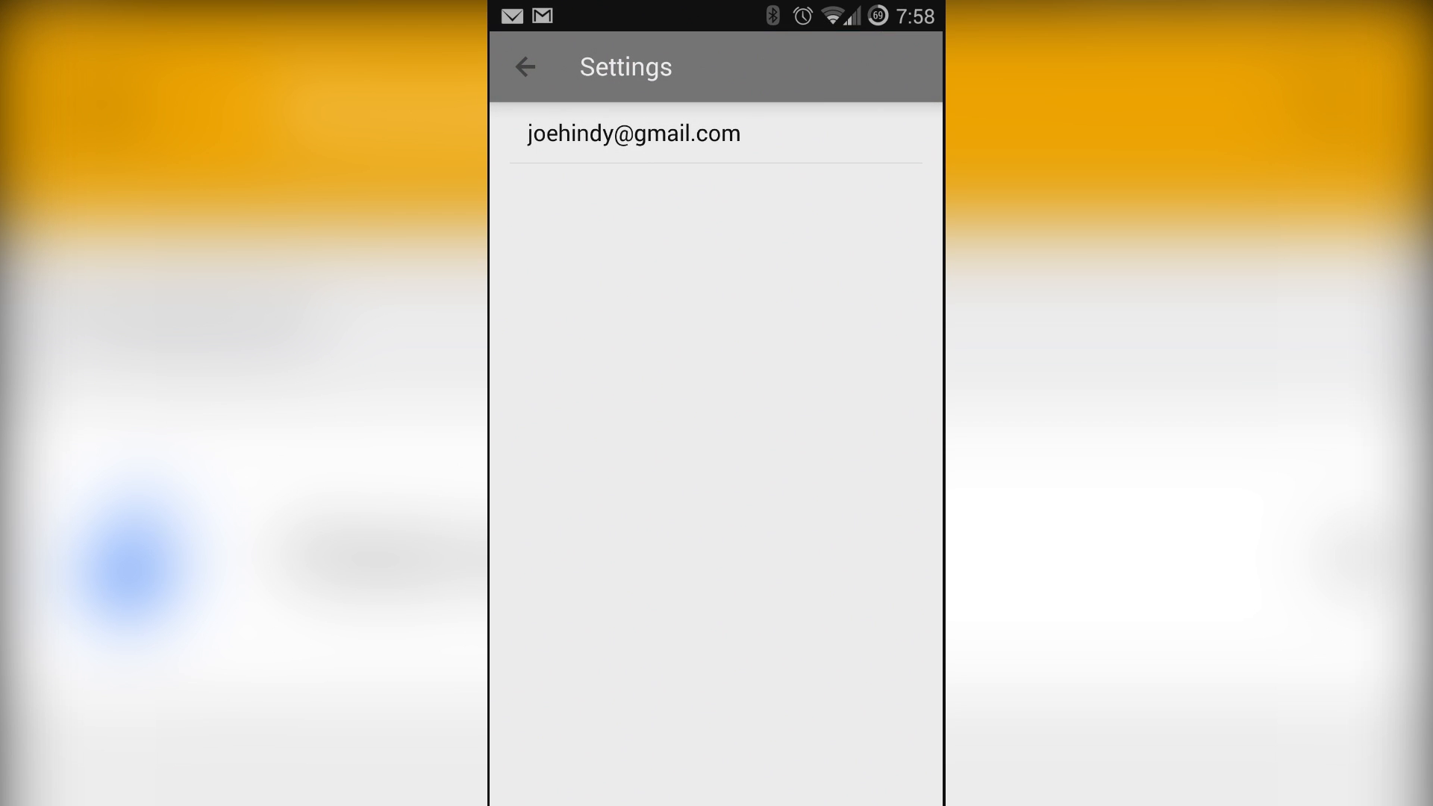
View the account's label settings and notifications, including the Social bundle's settings
click(632, 133)
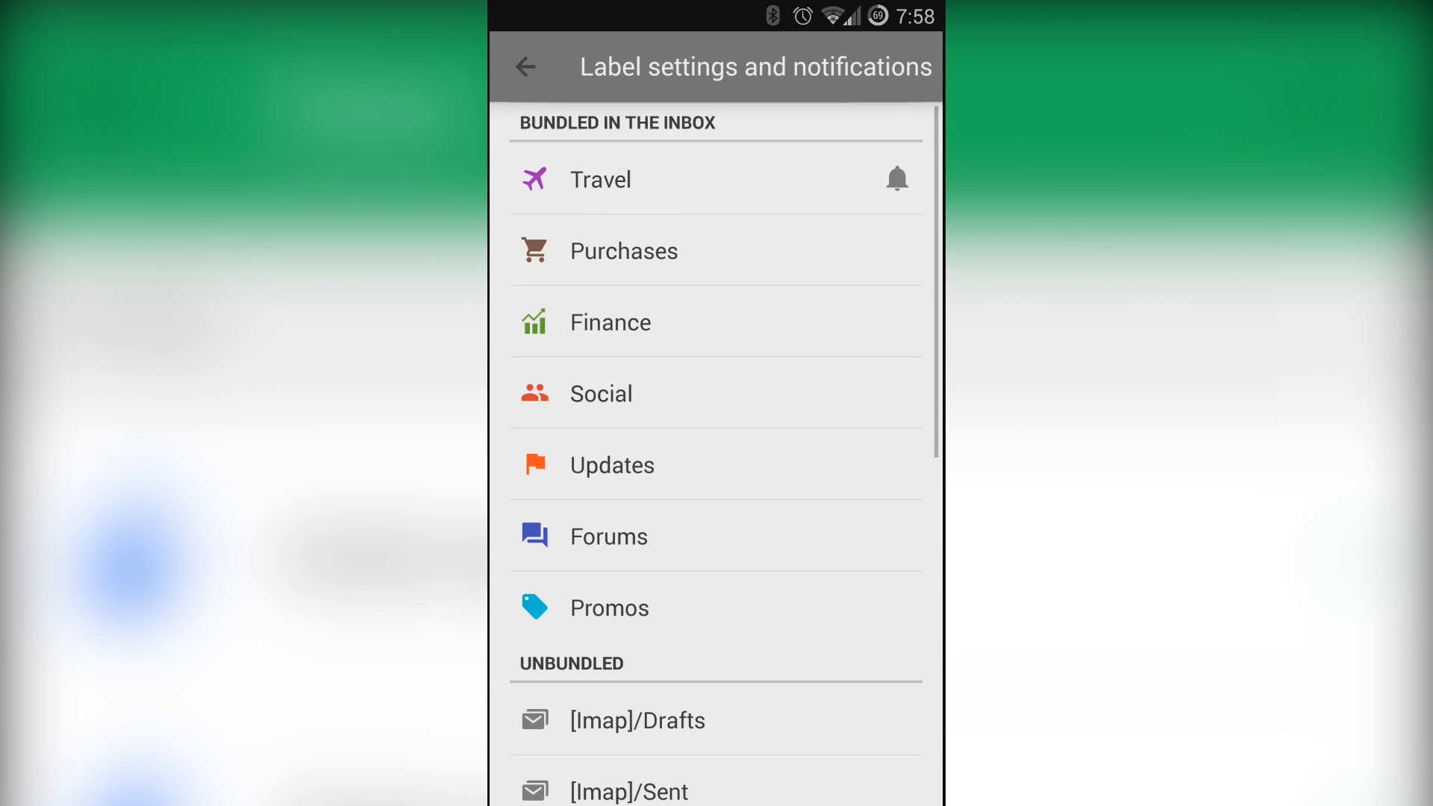
click(599, 179)
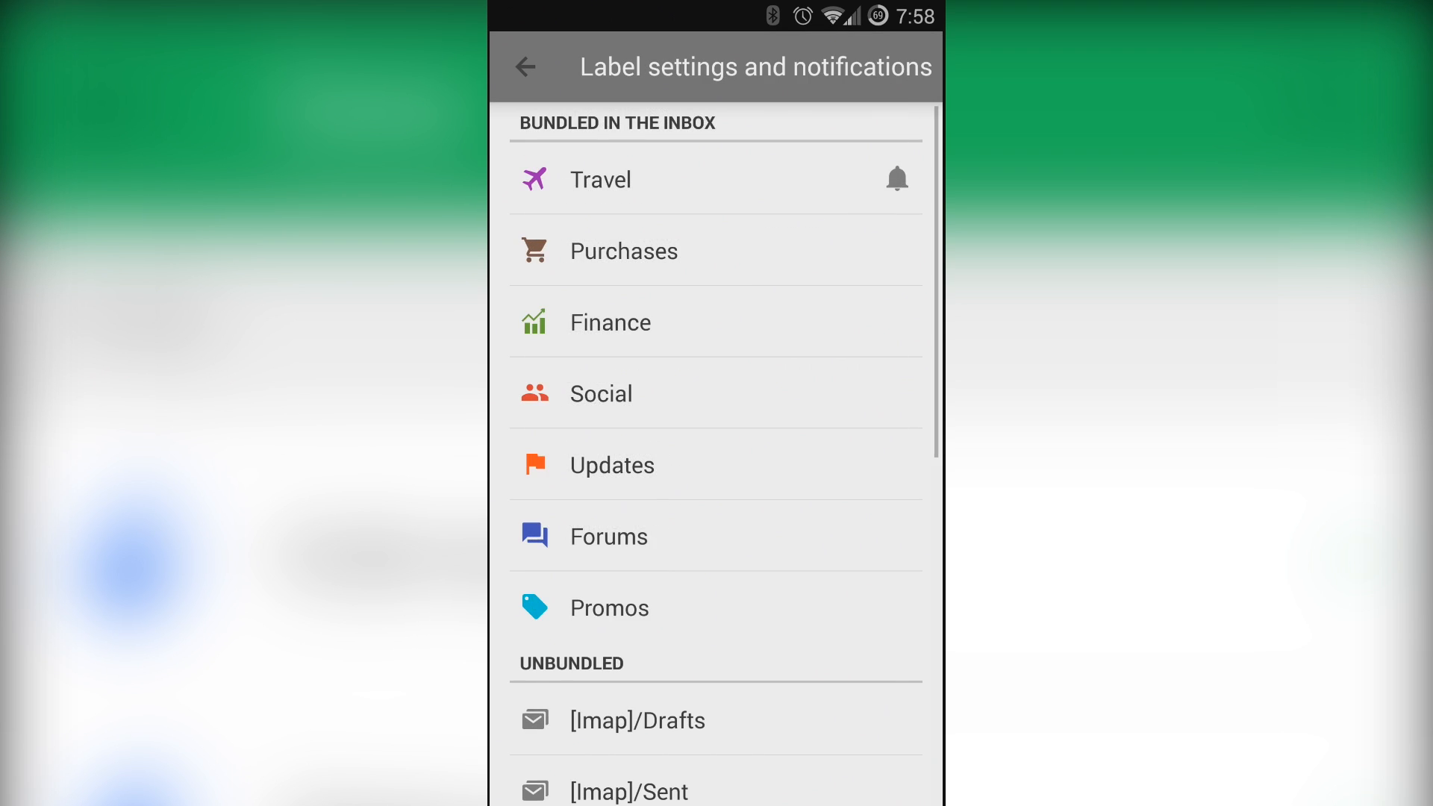
click(610, 321)
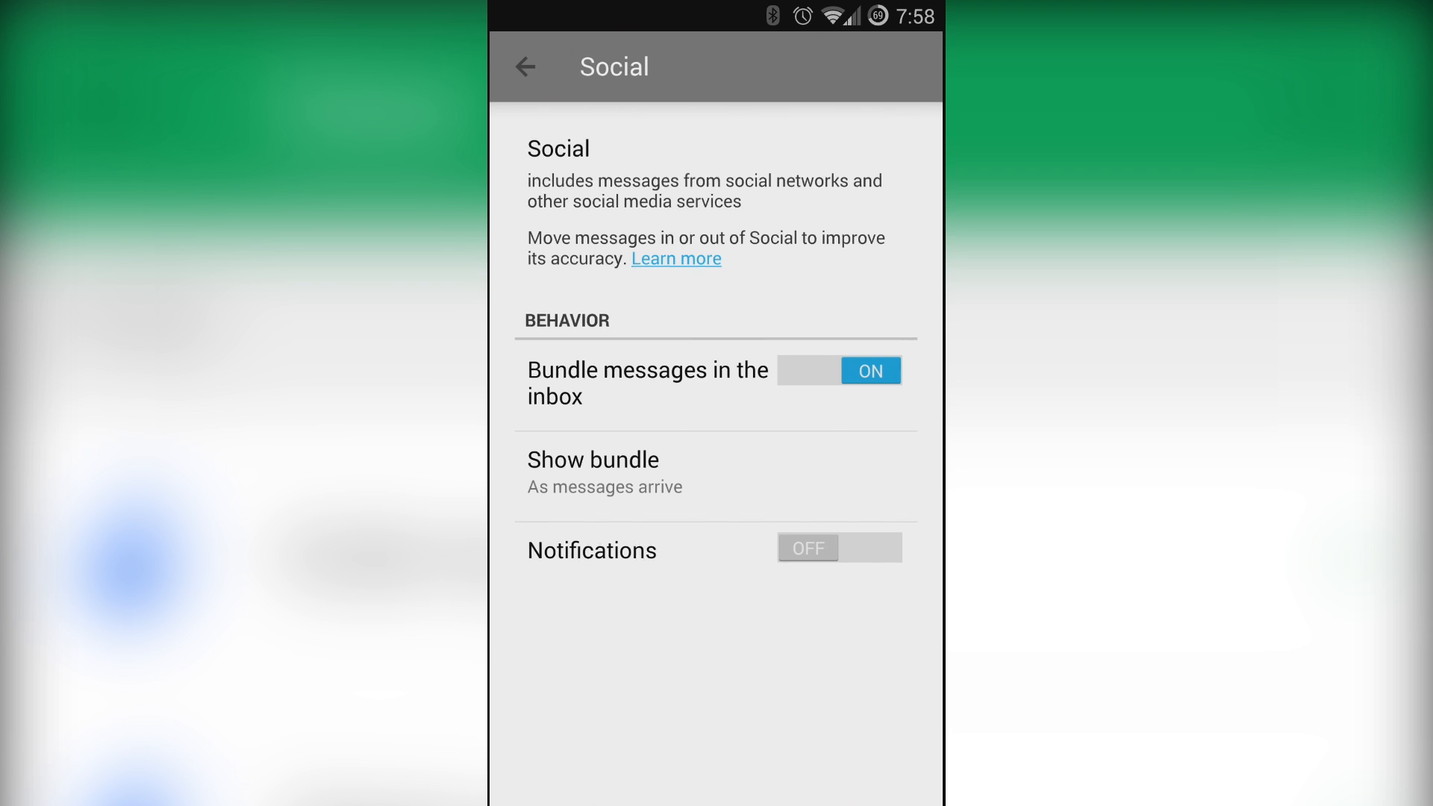
click(868, 370)
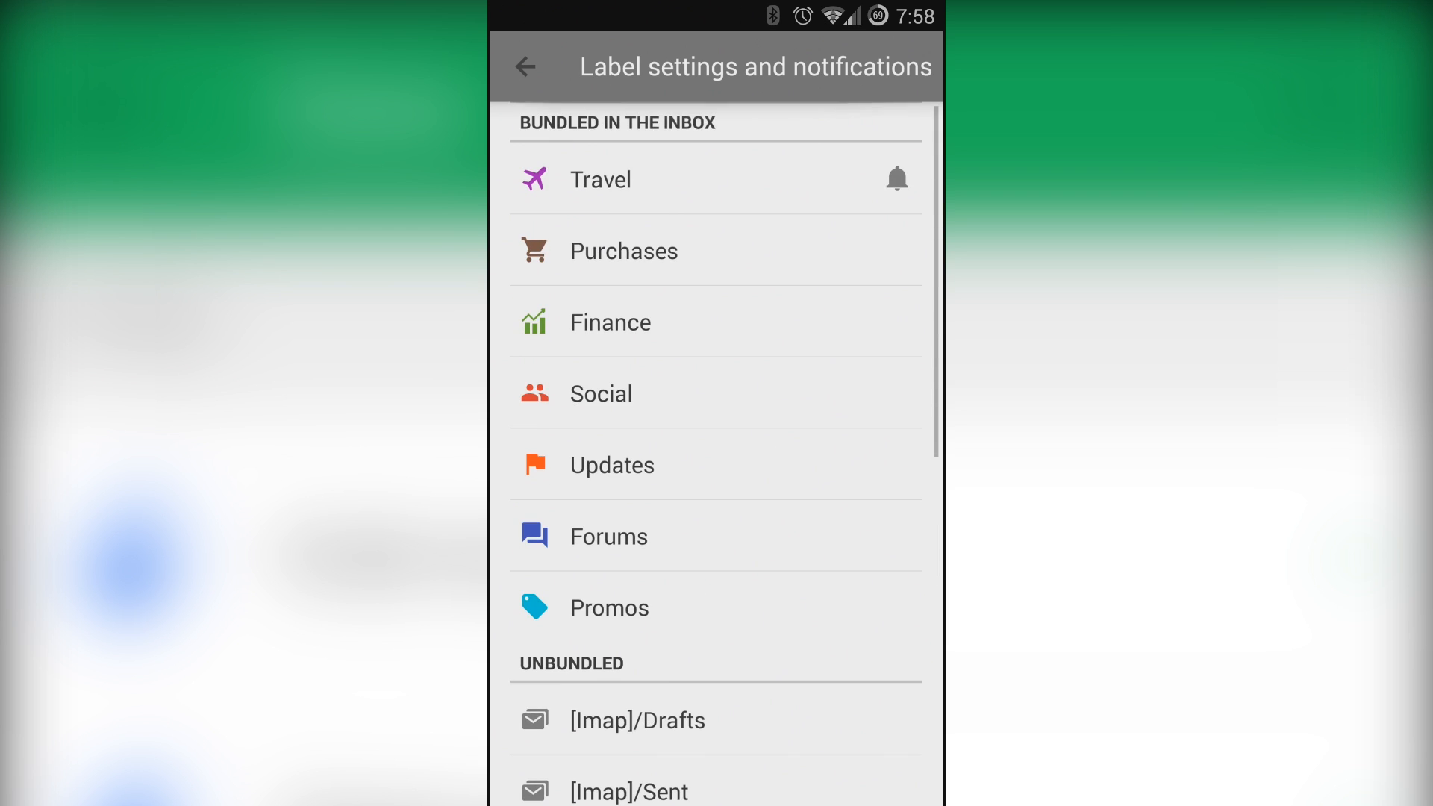
Back out through the account and main settings to the inbox
click(524, 66)
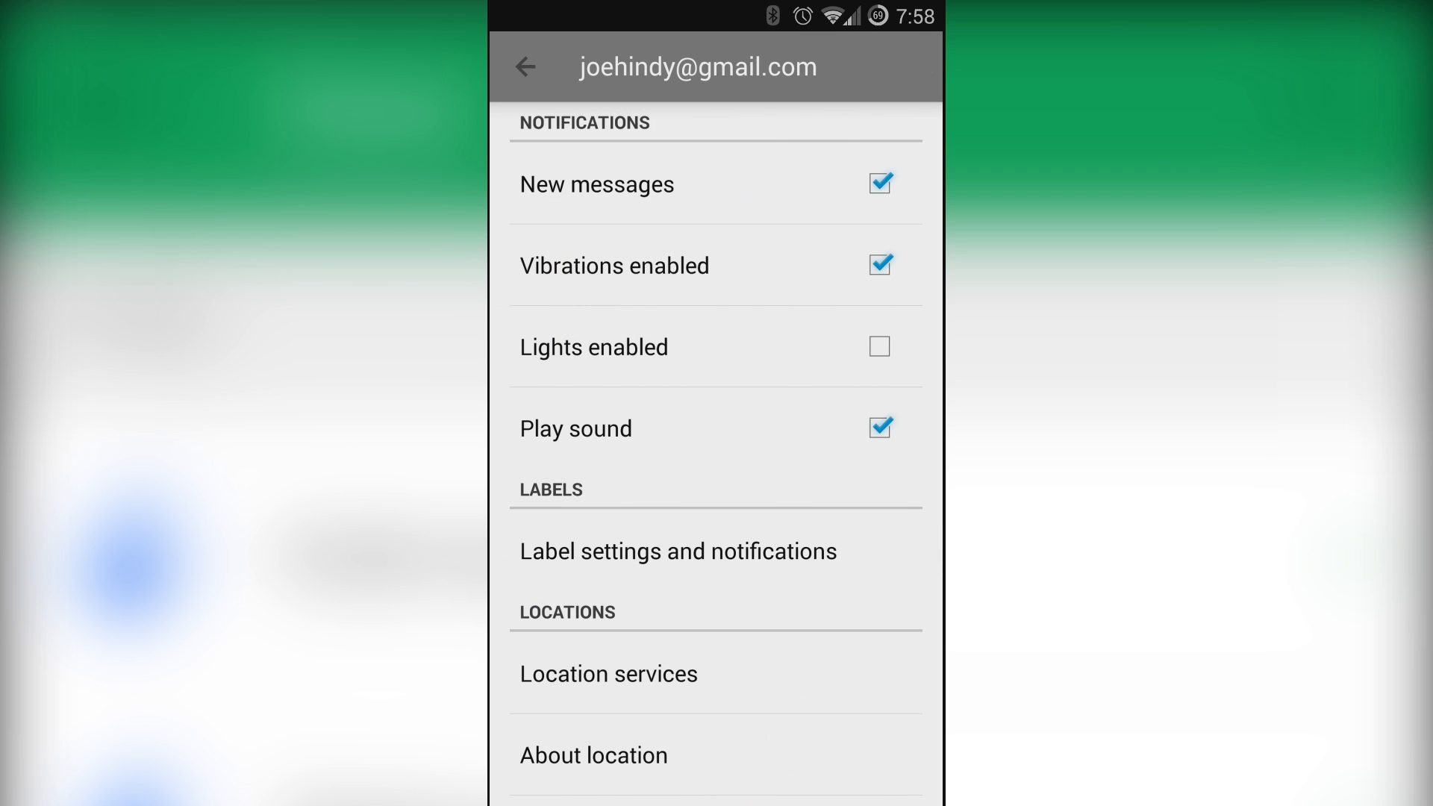
click(524, 65)
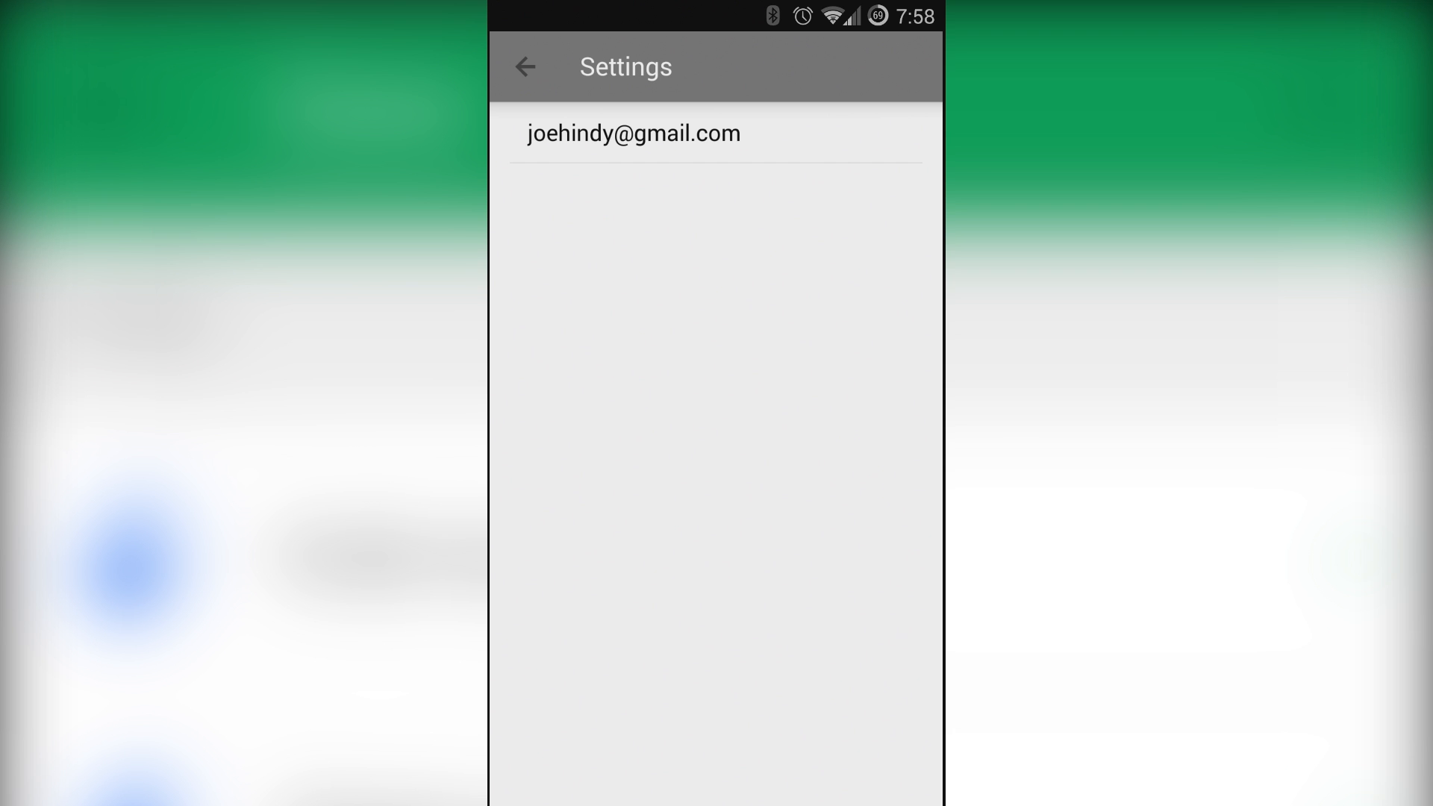
click(524, 66)
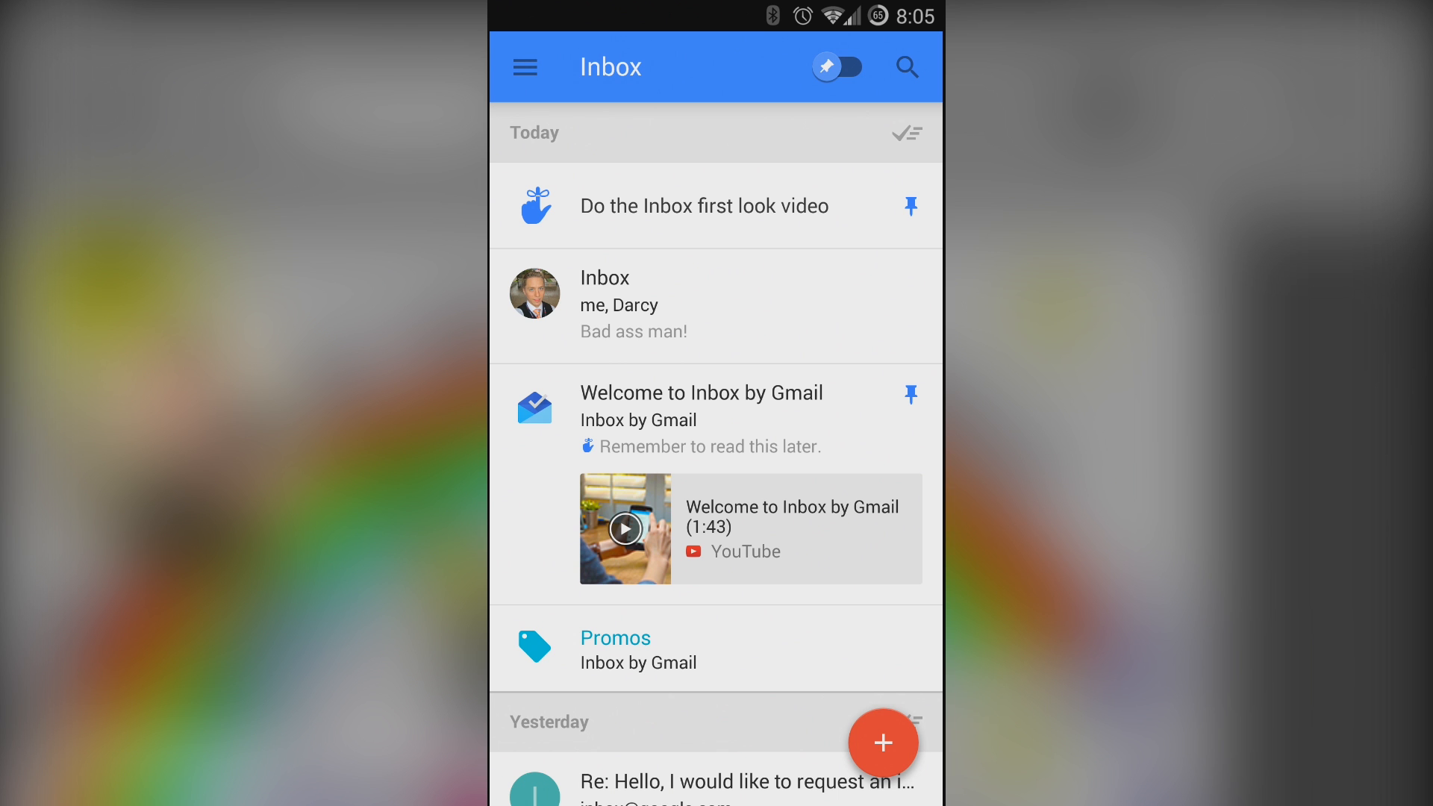
Edit the Welcome email's reminder to 'Remember to read this later.' and save it
click(534, 205)
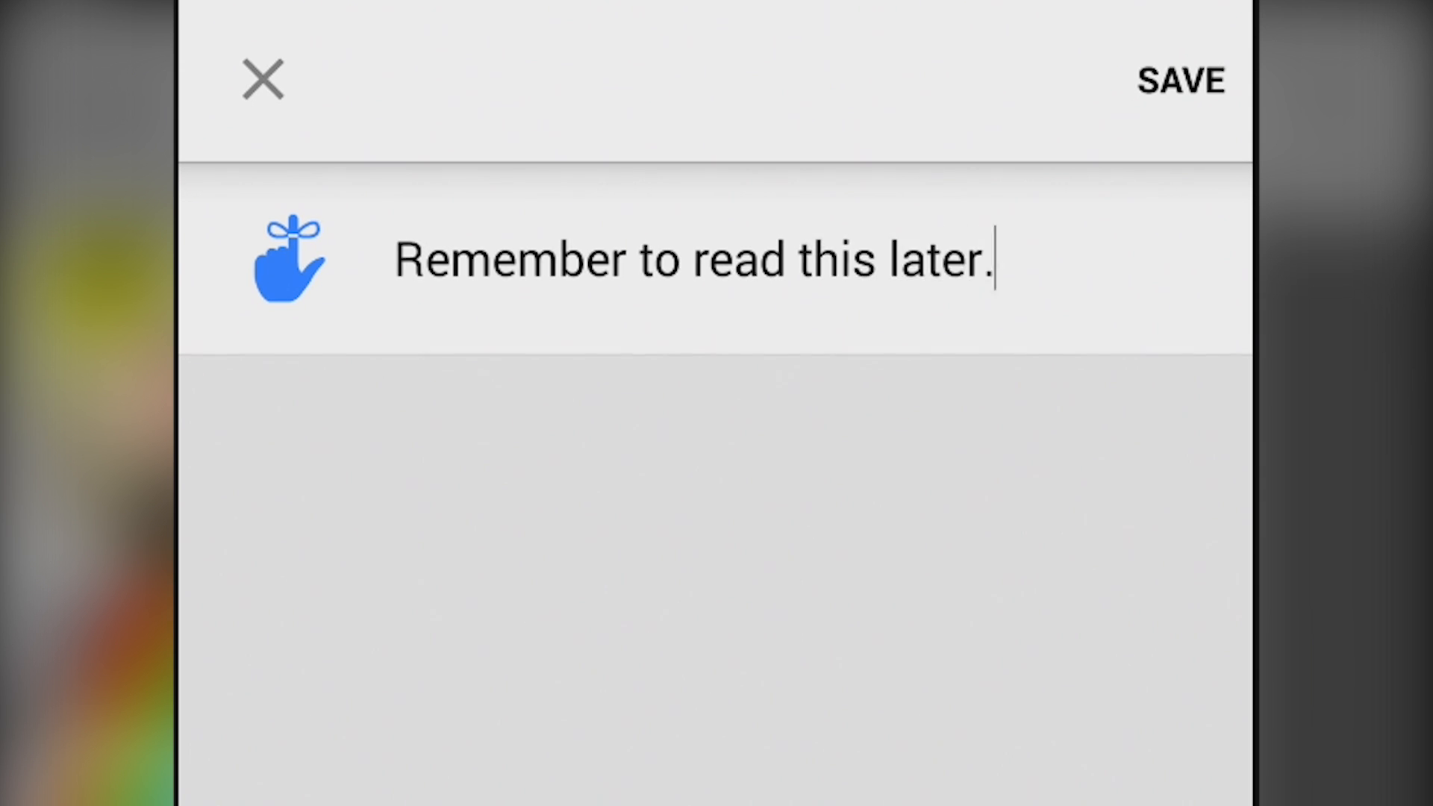
click(1180, 80)
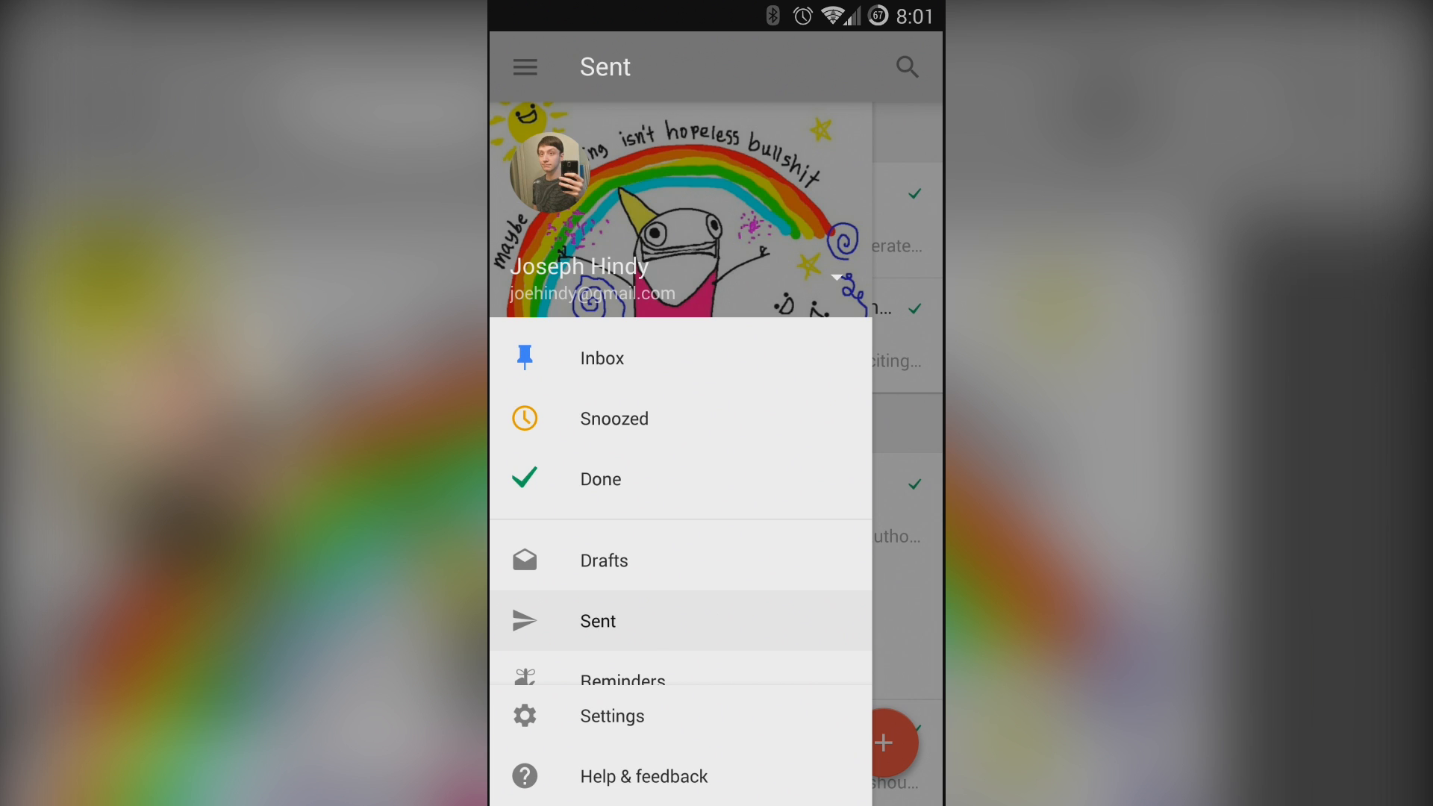
Switch from Sent to the Inbox, preview the creation options, then start the intro tour
click(600, 357)
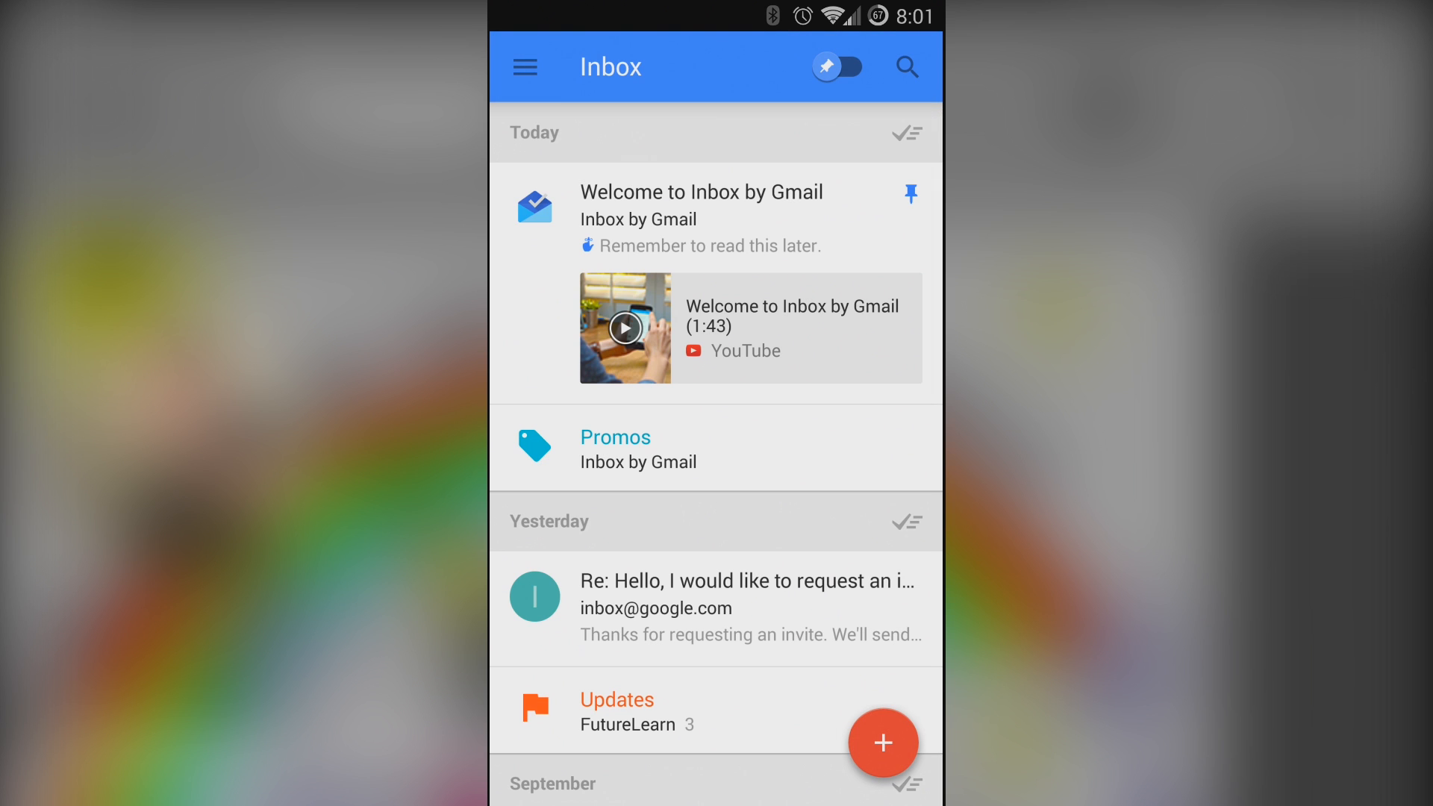
click(882, 743)
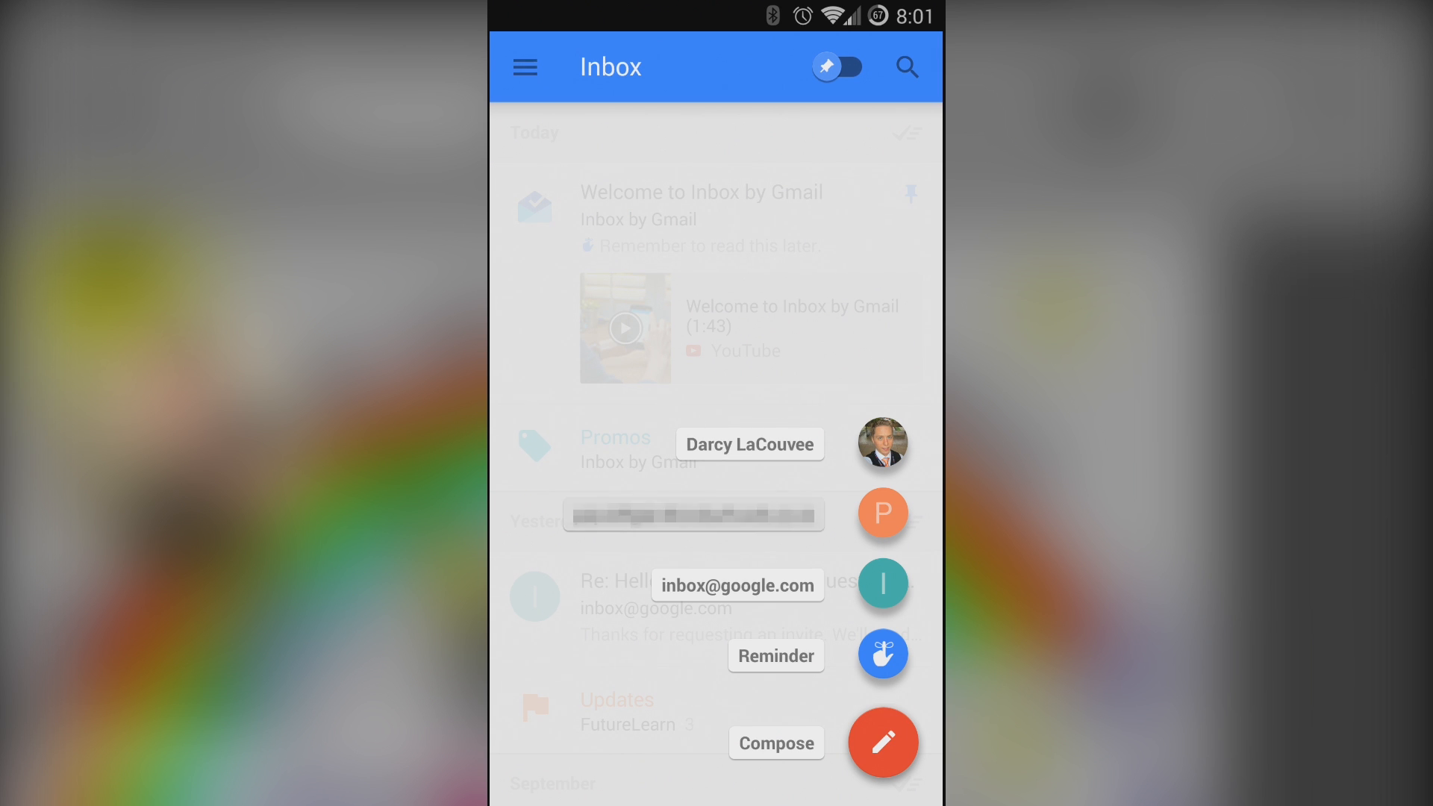
click(882, 743)
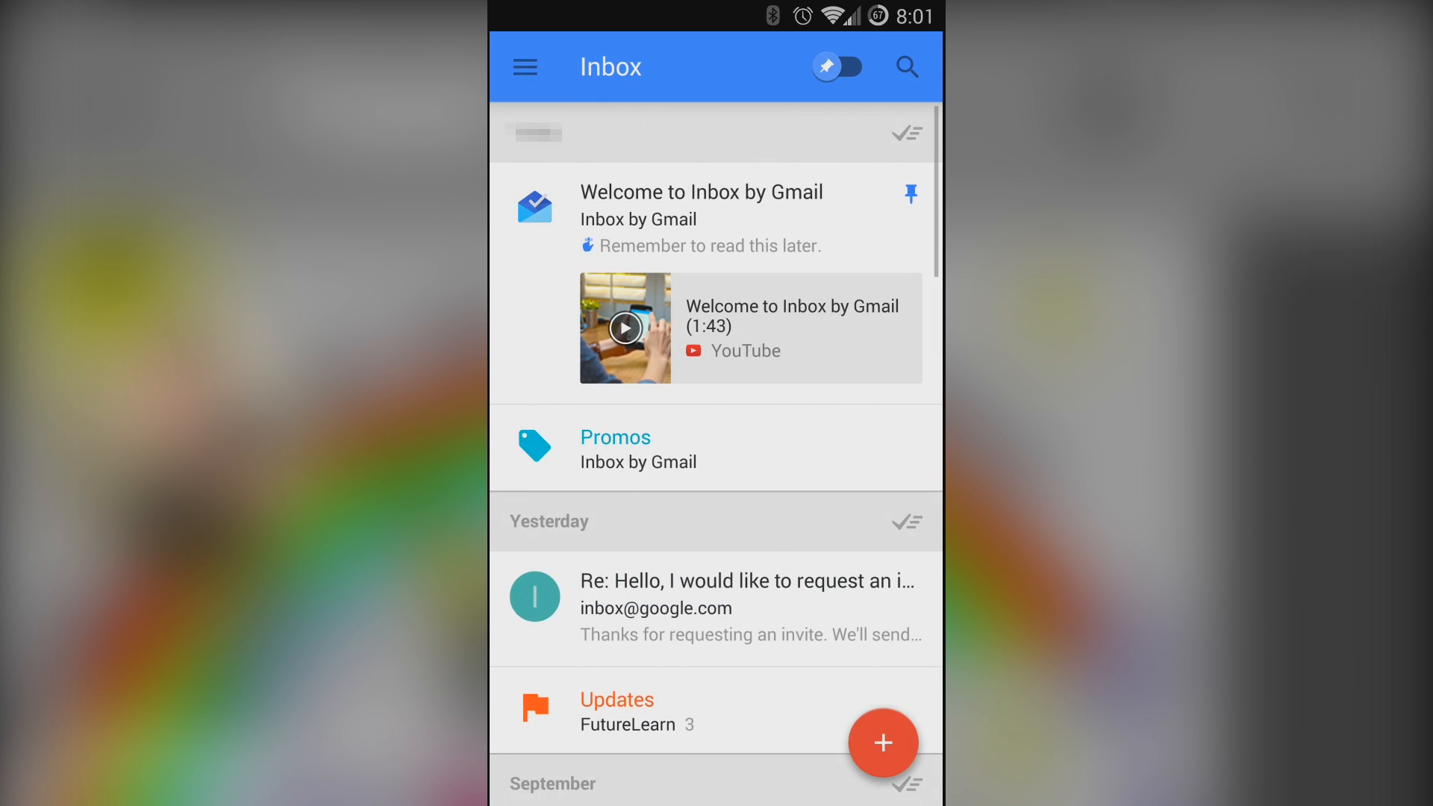
click(883, 744)
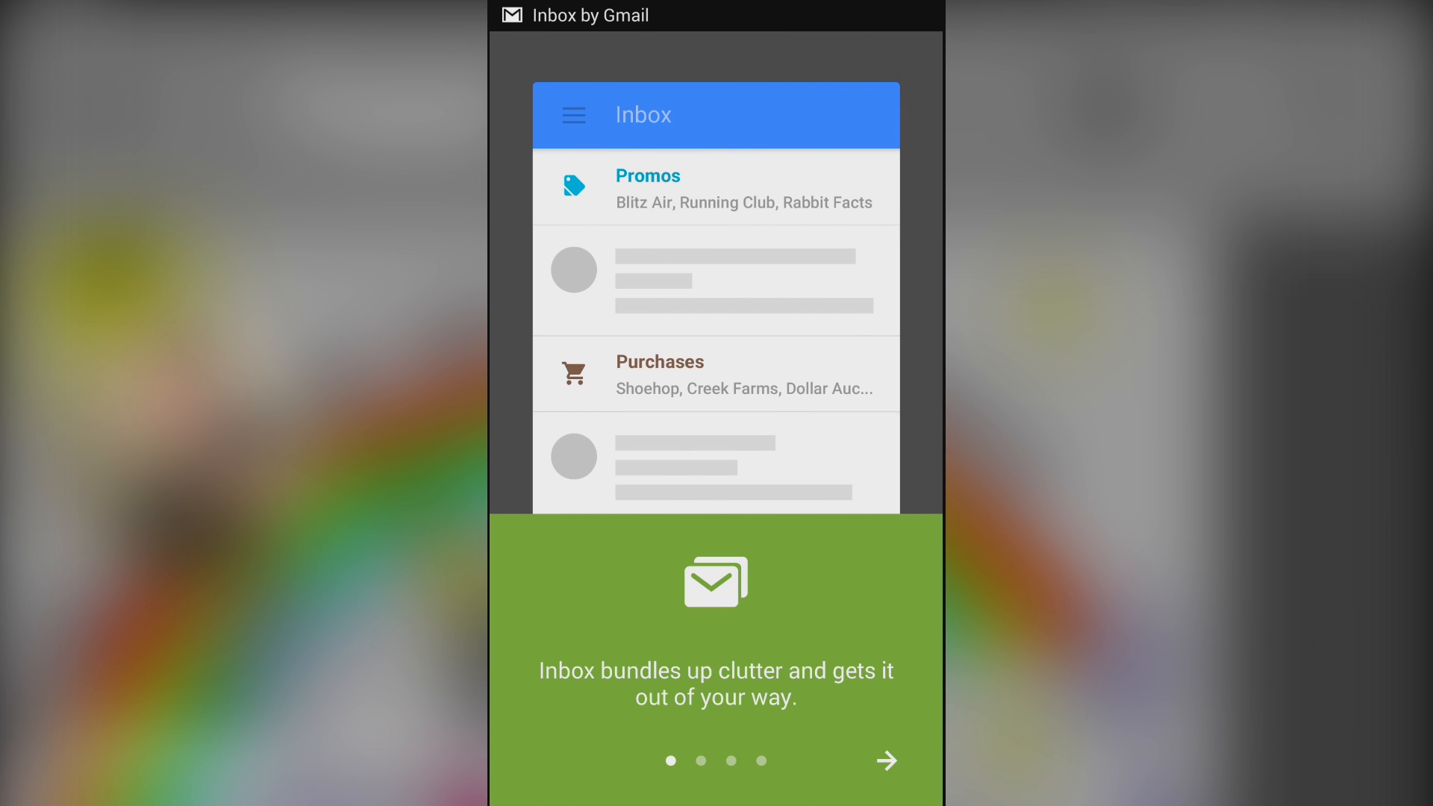
Advance through the intro tour pages, including reminders and snooze, and finish it
click(885, 760)
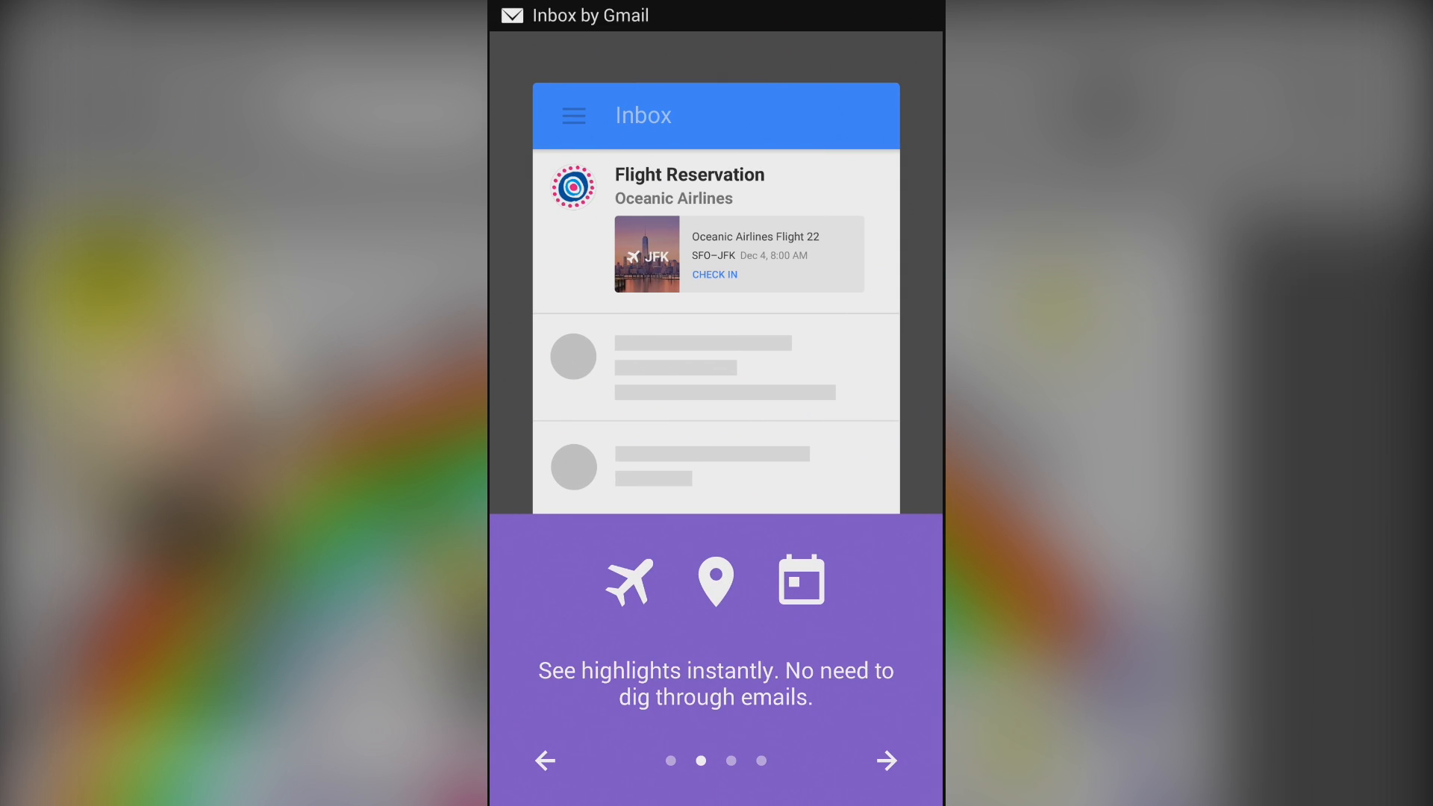
click(886, 760)
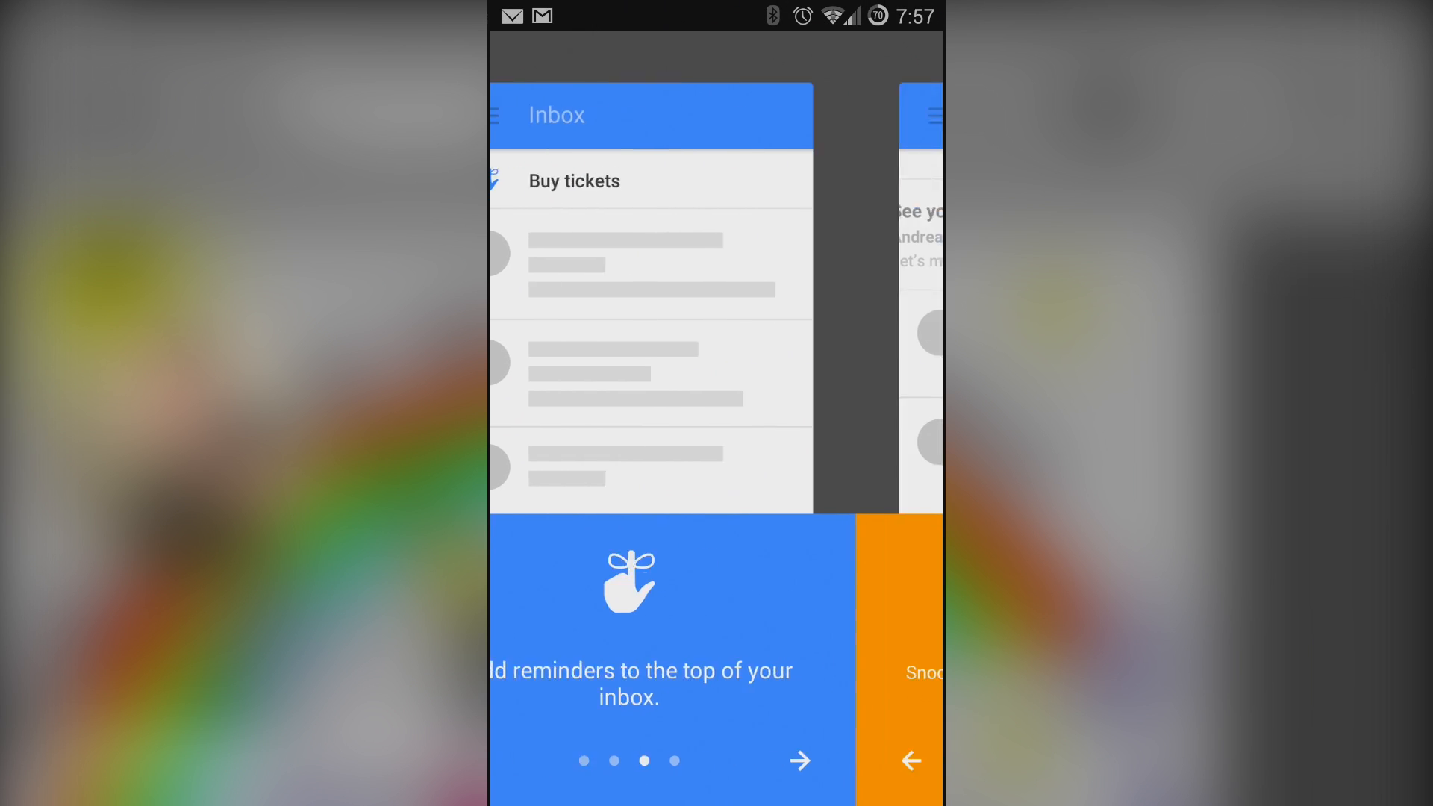
click(799, 761)
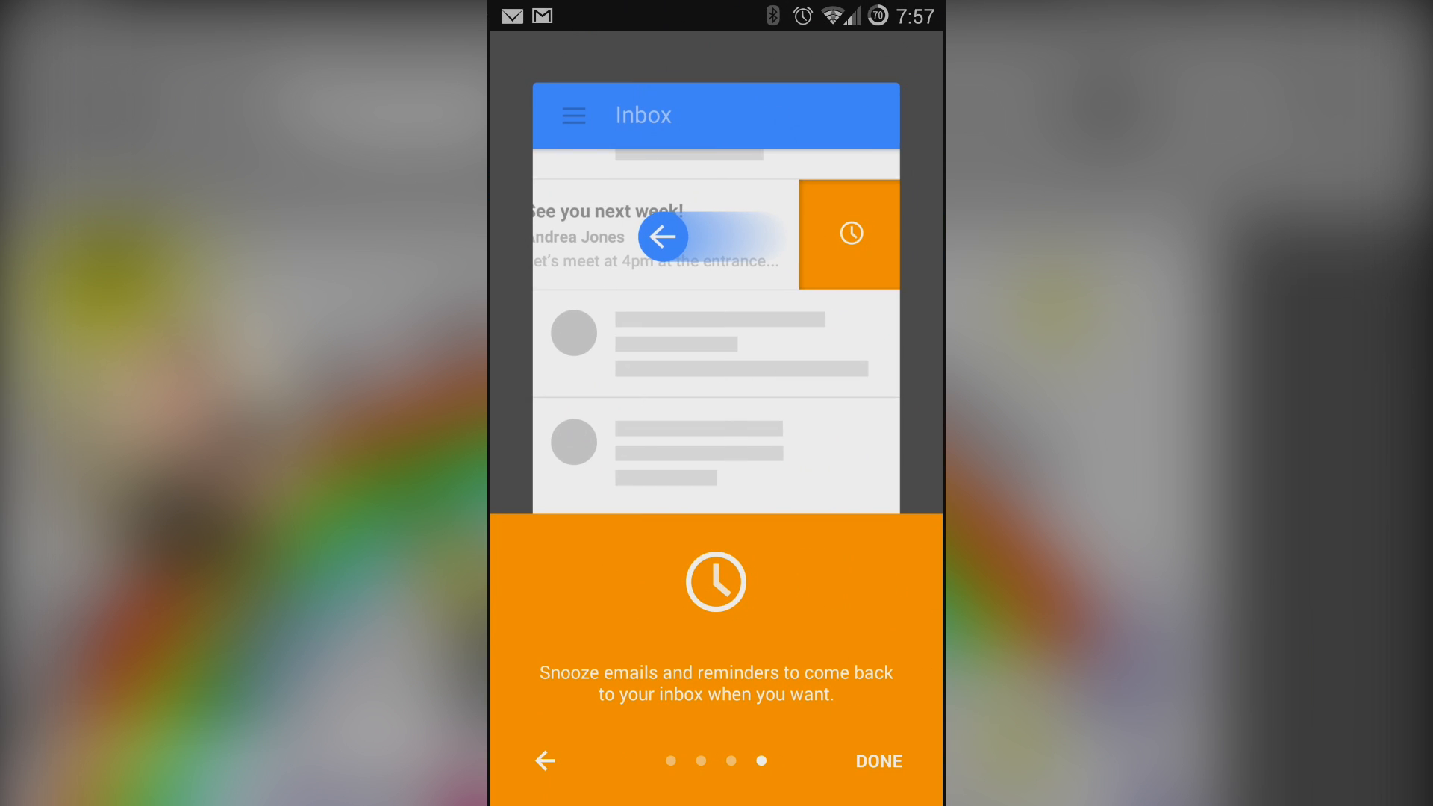
click(877, 761)
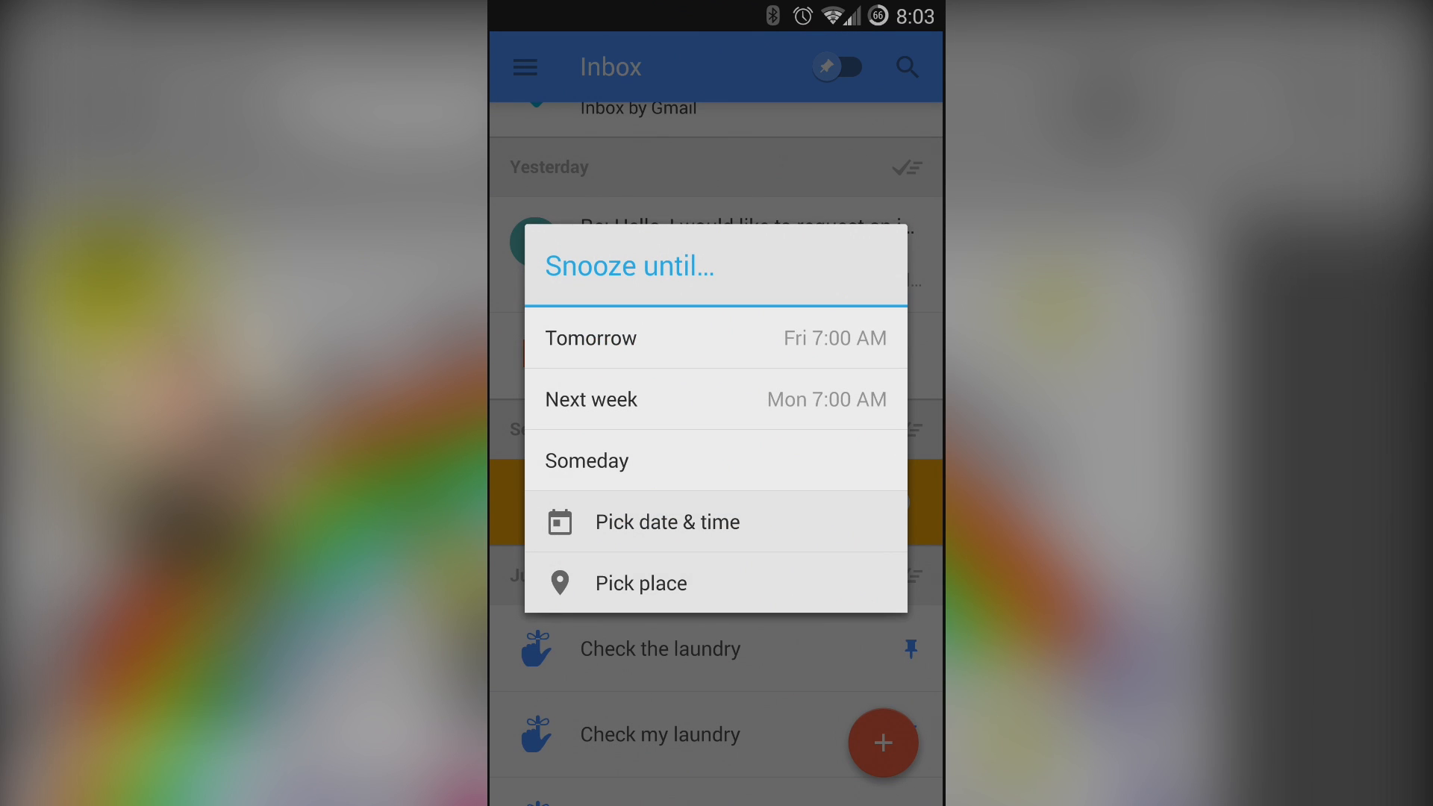
Dismiss the snooze choices and scroll through the laundry reminders in the feed
click(590, 338)
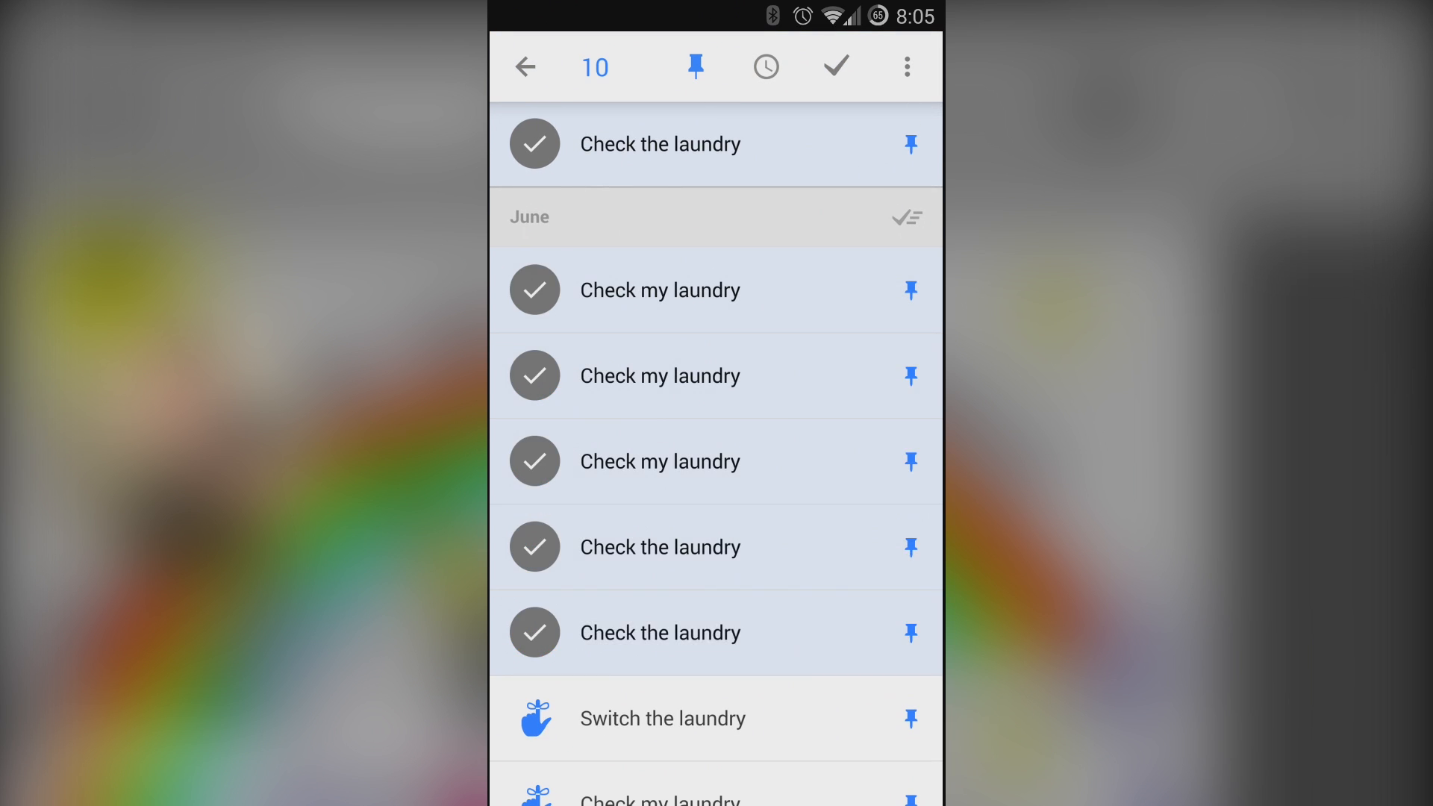
scroll(down, 3)
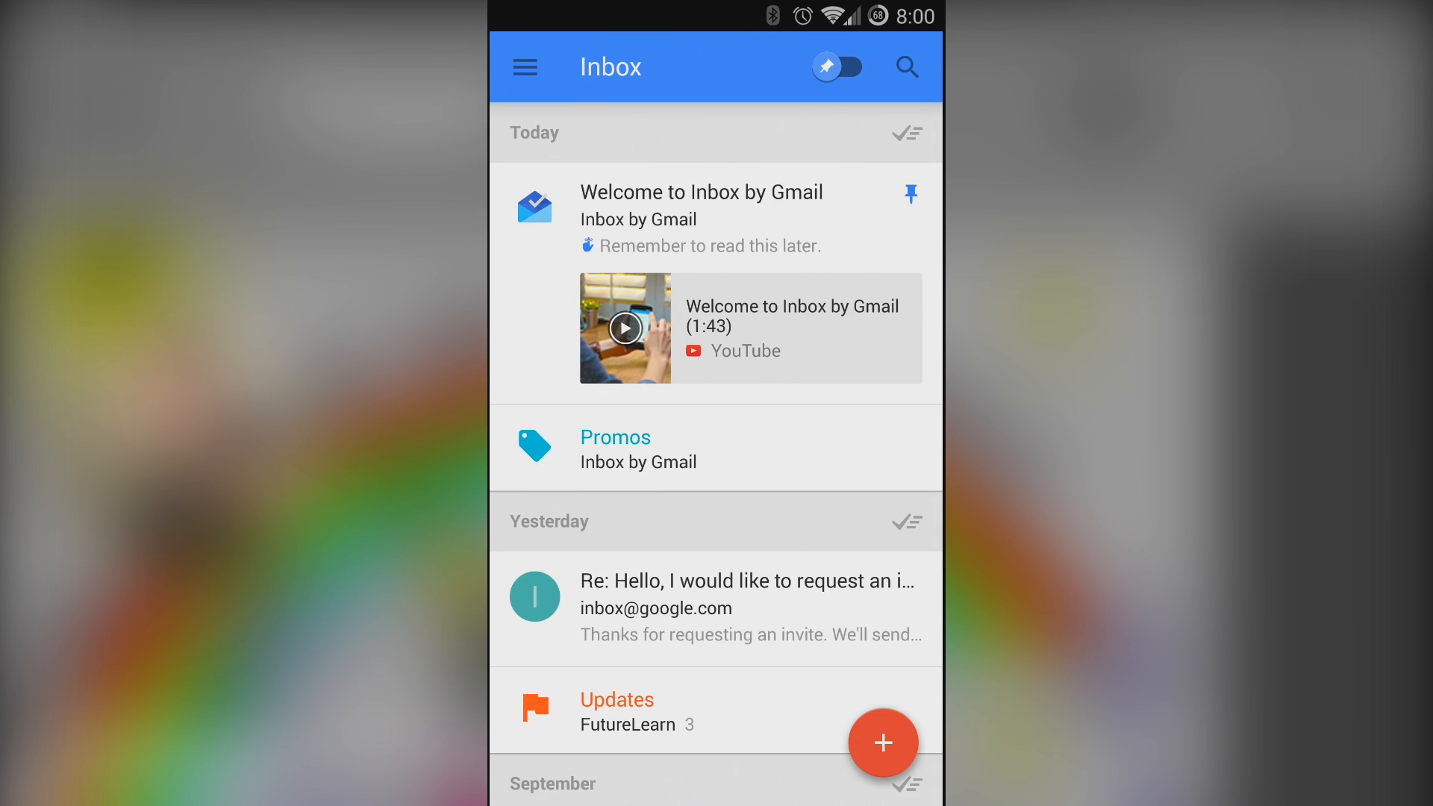
Switch to the Done view from the menu and acknowledge its explanation card
click(524, 66)
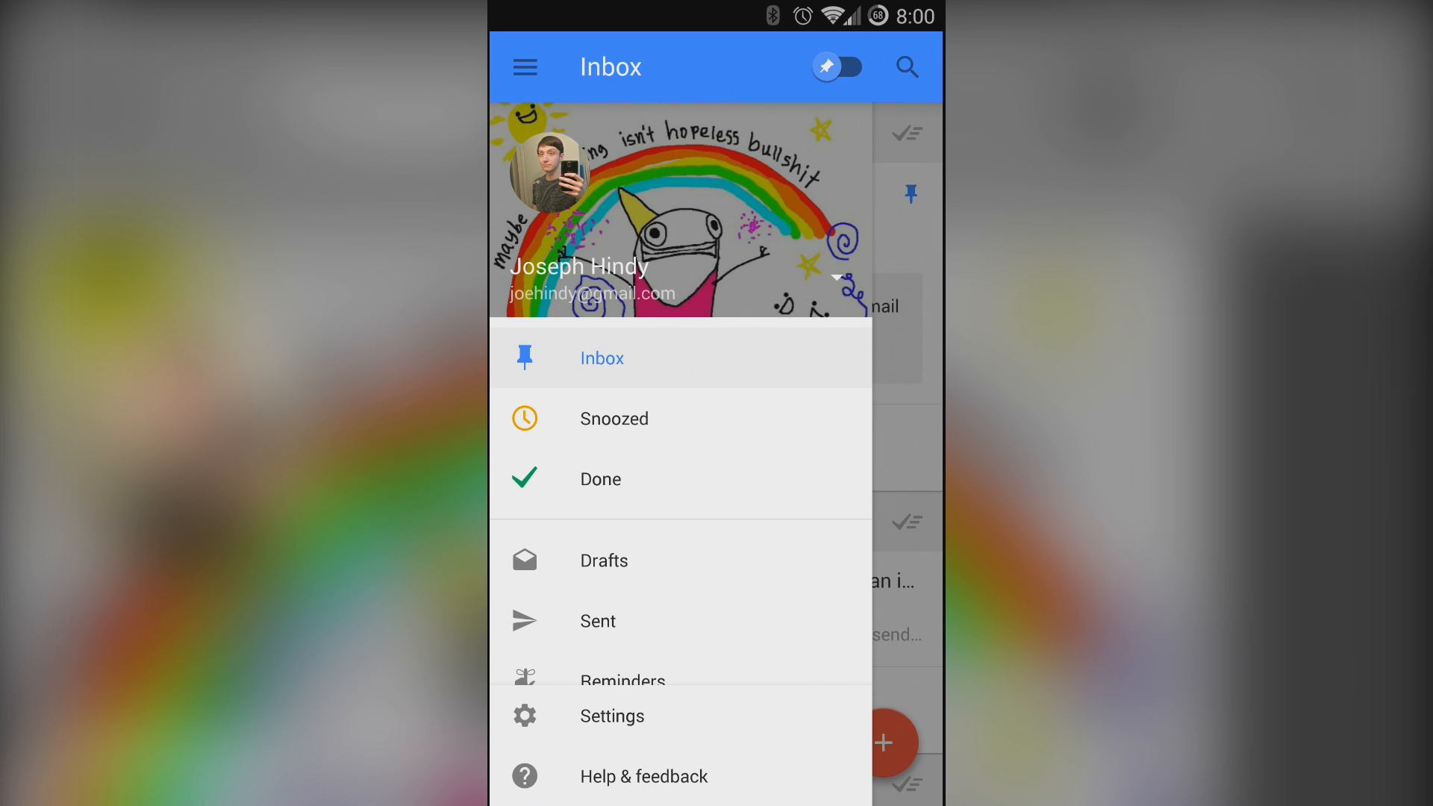
click(599, 478)
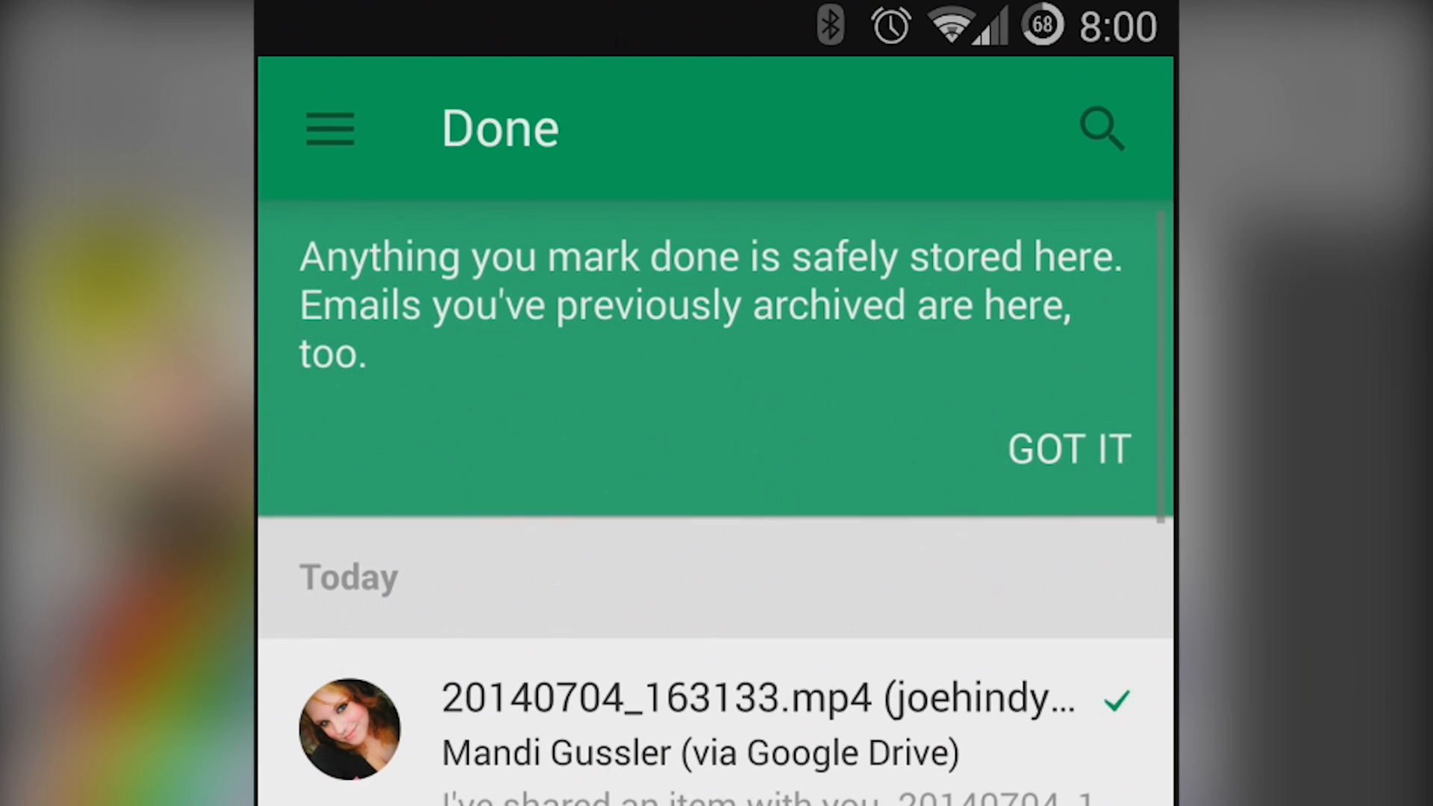
click(1067, 449)
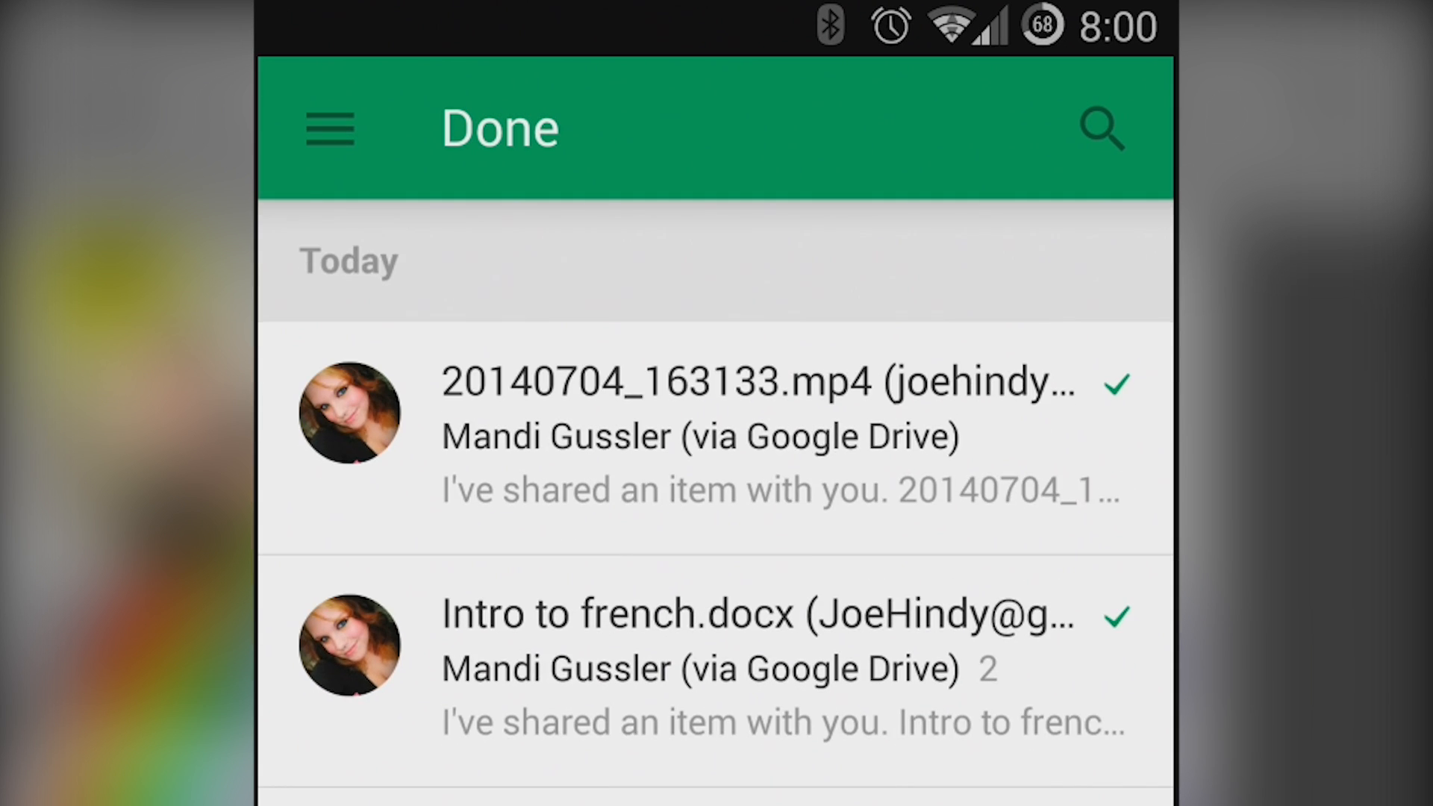